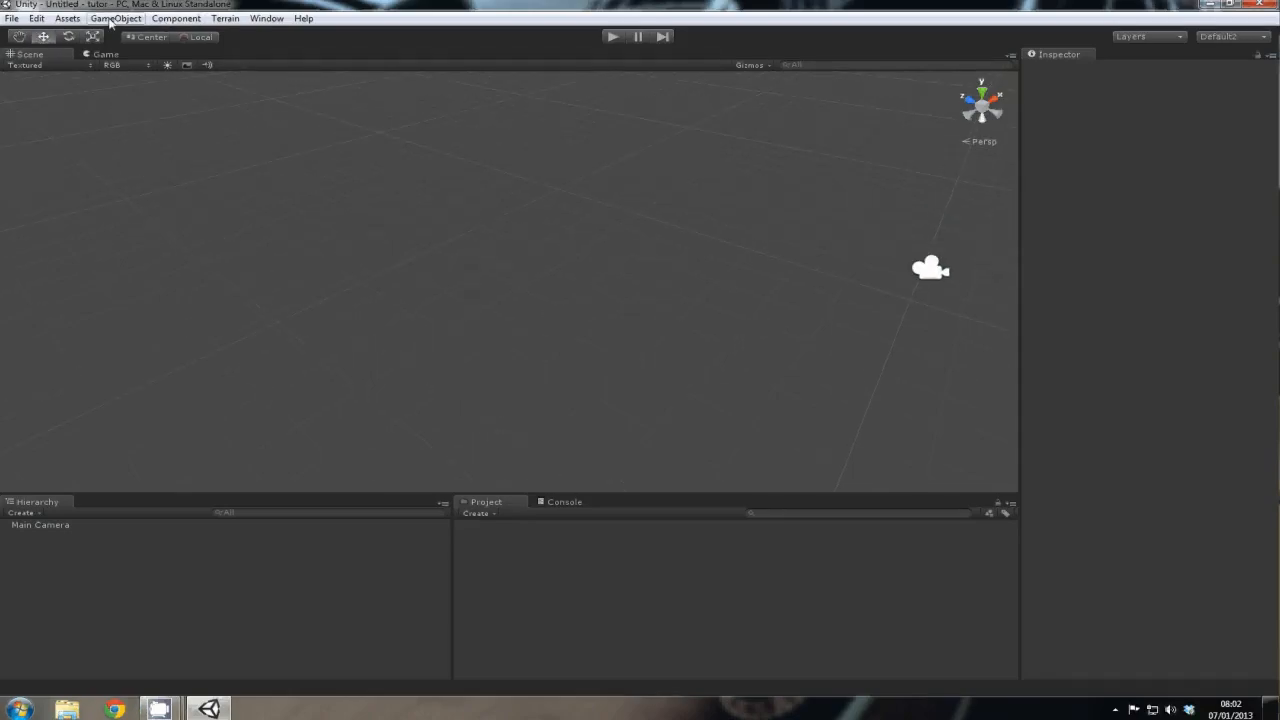
- Add a Plane from GameObject > Create Other as the ground, then browse the Assets and Component menus
{"action": "left_click", "coordinate": [116, 18]}
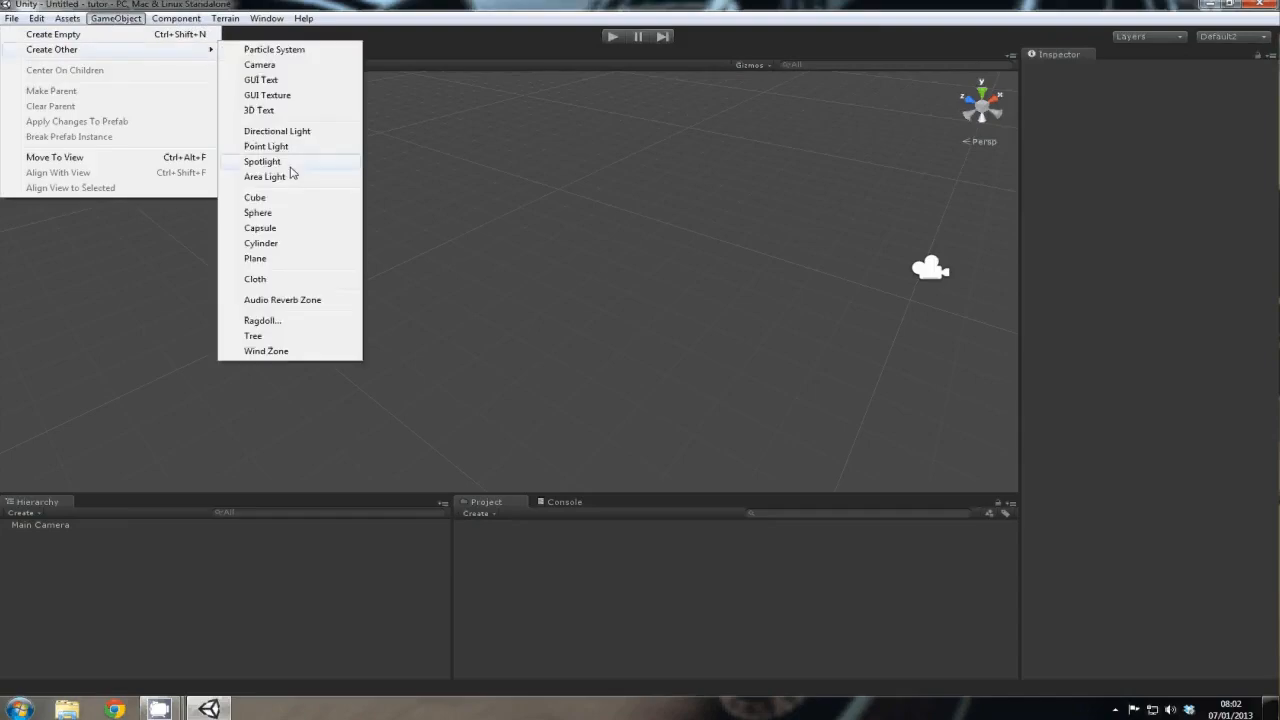
{"action": "left_click", "coordinate": [255, 258]}
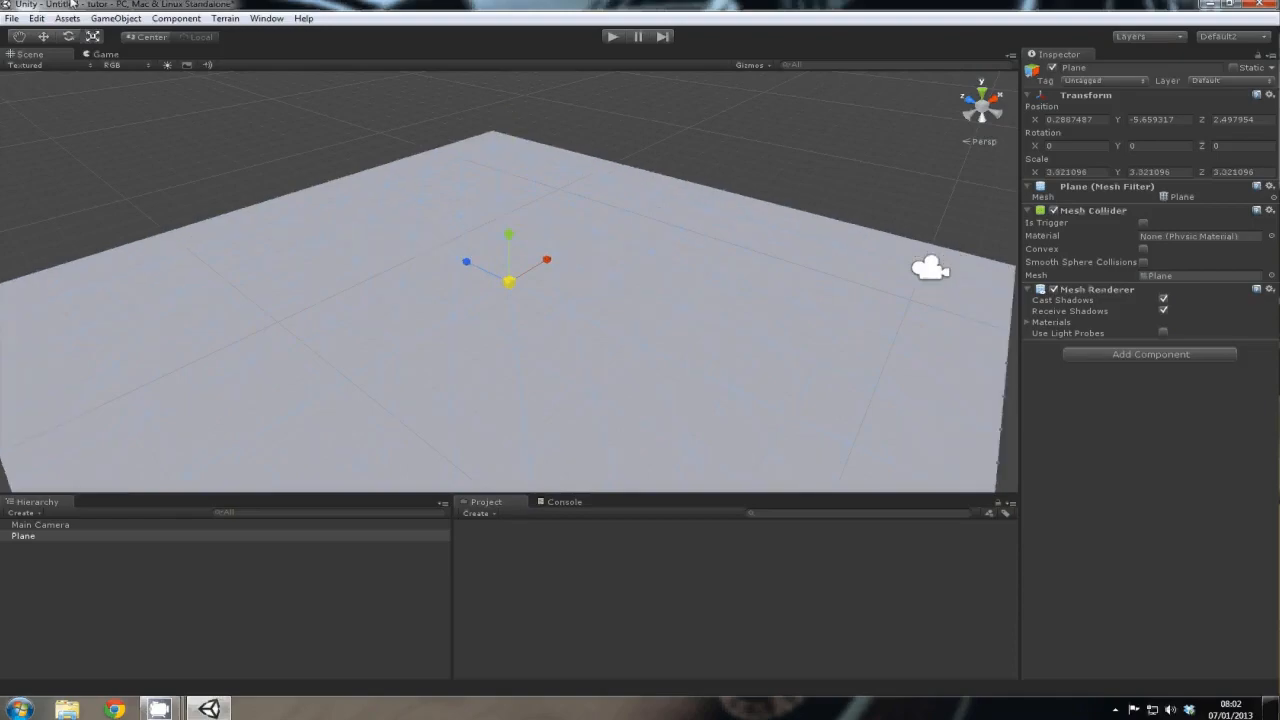
{"action": "left_click", "coordinate": [67, 18]}
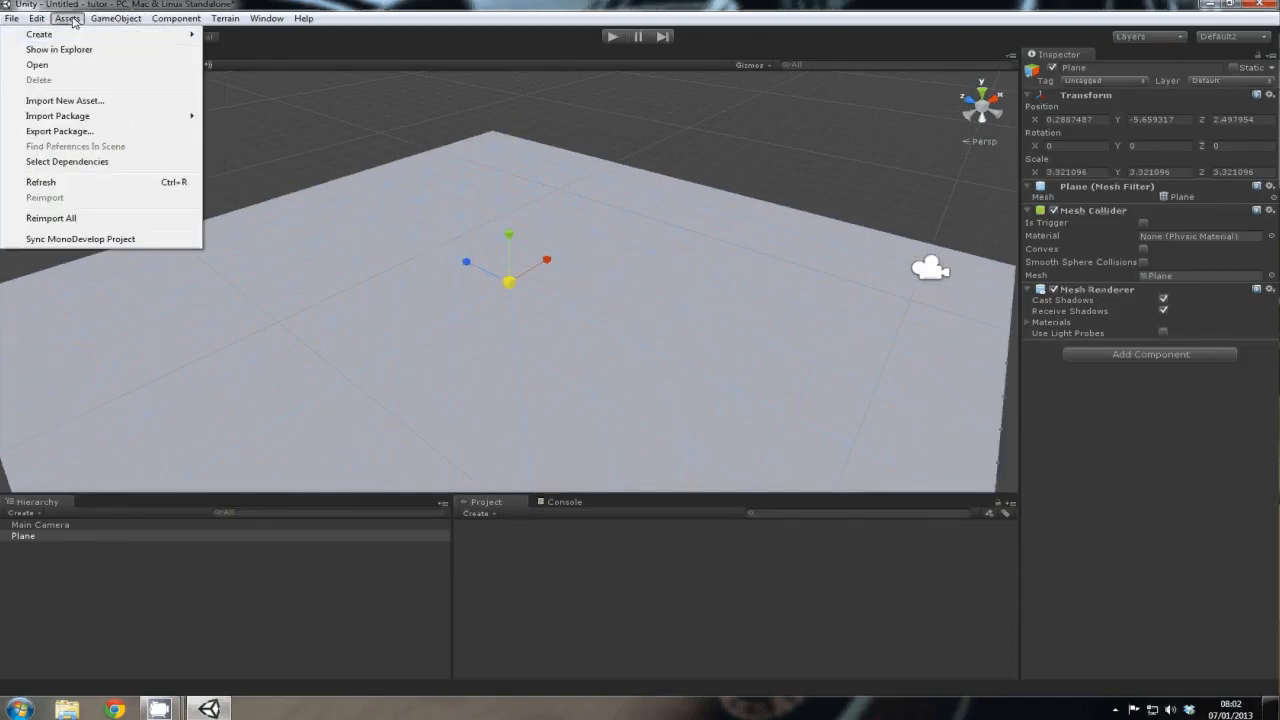
{"action": "left_click", "coordinate": [176, 18]}
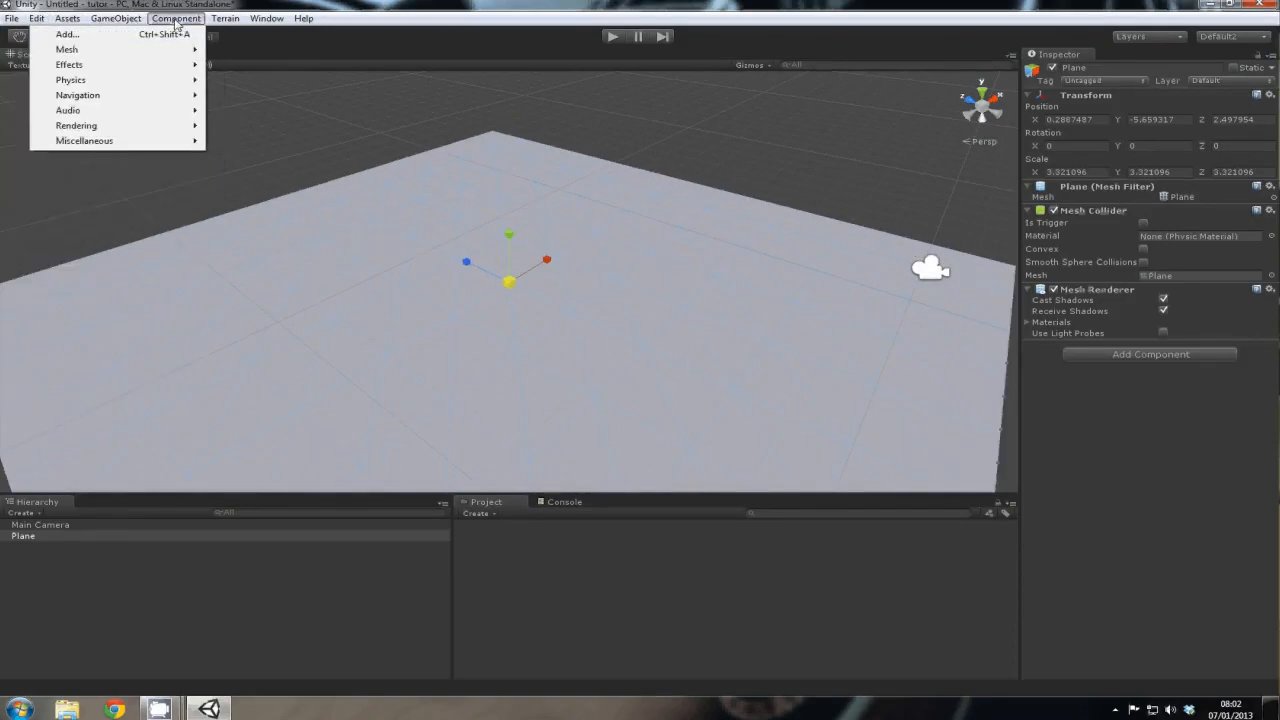
{"action": "left_click", "coordinate": [115, 18]}
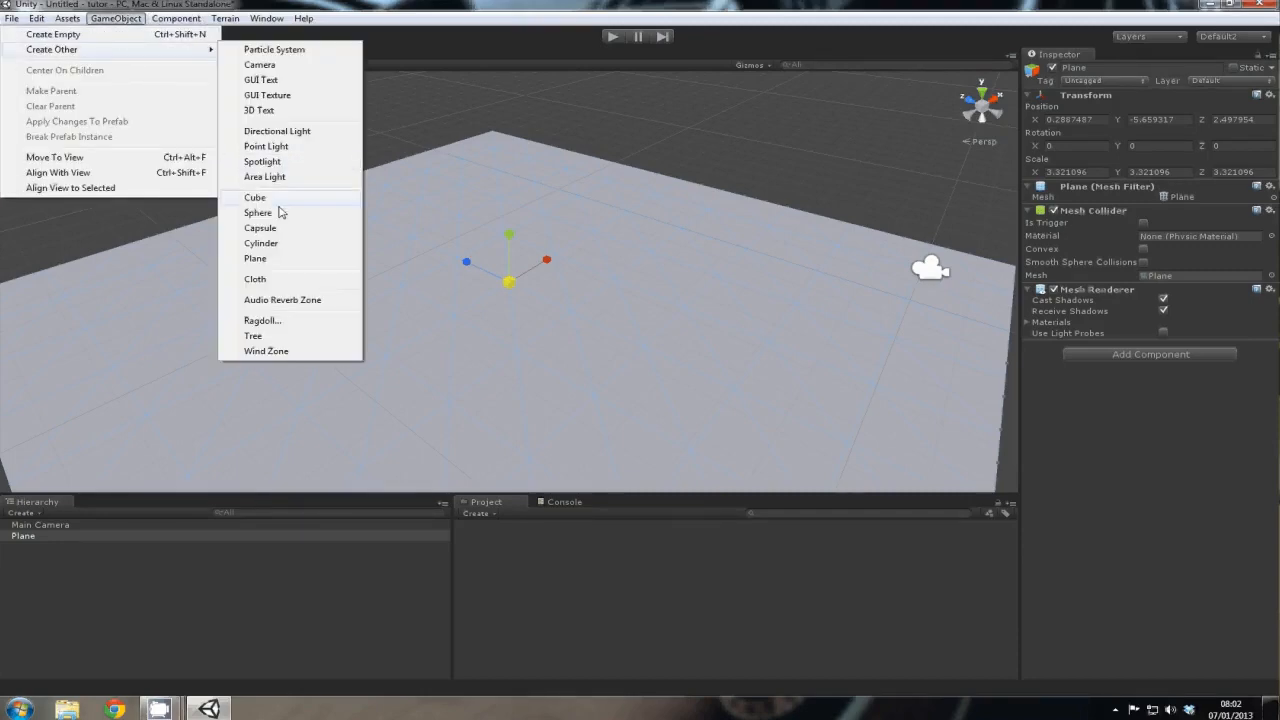
- Add a cube and move it to the left, then add a sphere beside the cubes
{"action": "left_click", "coordinate": [255, 197]}
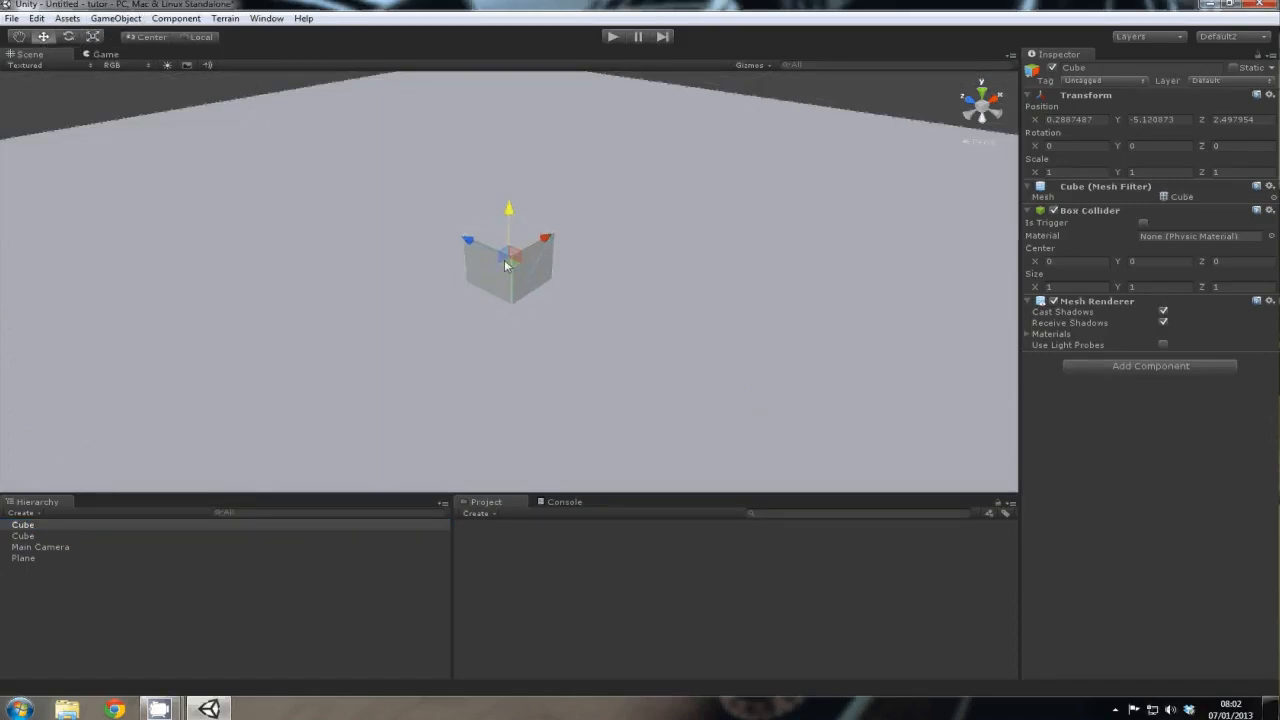
{"action": "left_click_drag", "start_coordinate": [508, 258], "coordinate": [415, 318]}
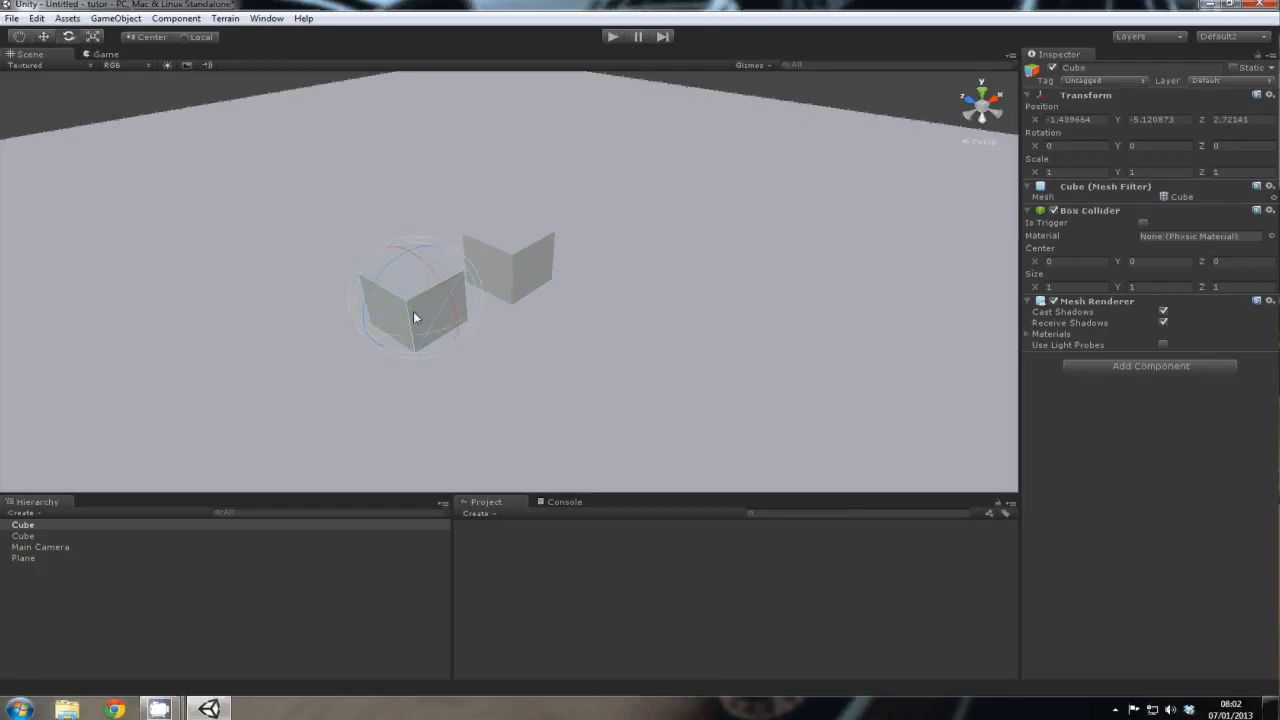
{"action": "left_click", "coordinate": [115, 18]}
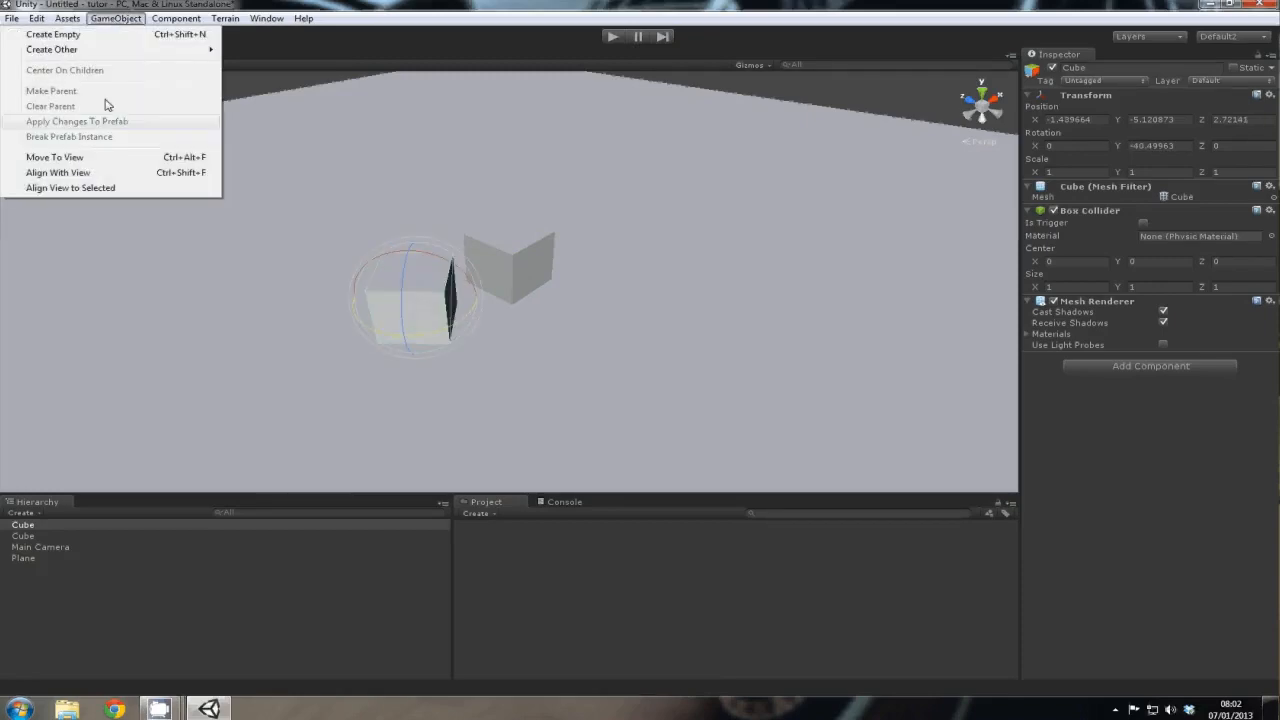
{"action": "left_click", "coordinate": [51, 49]}
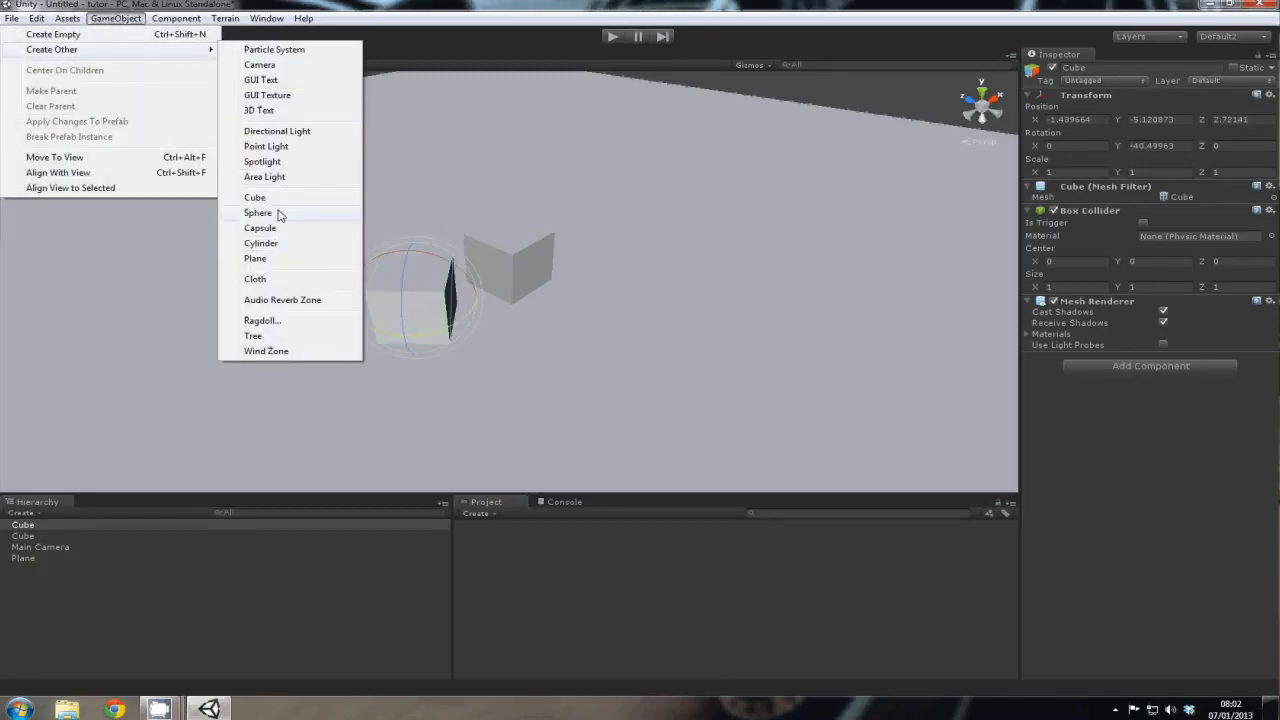
{"action": "left_click", "coordinate": [258, 212]}
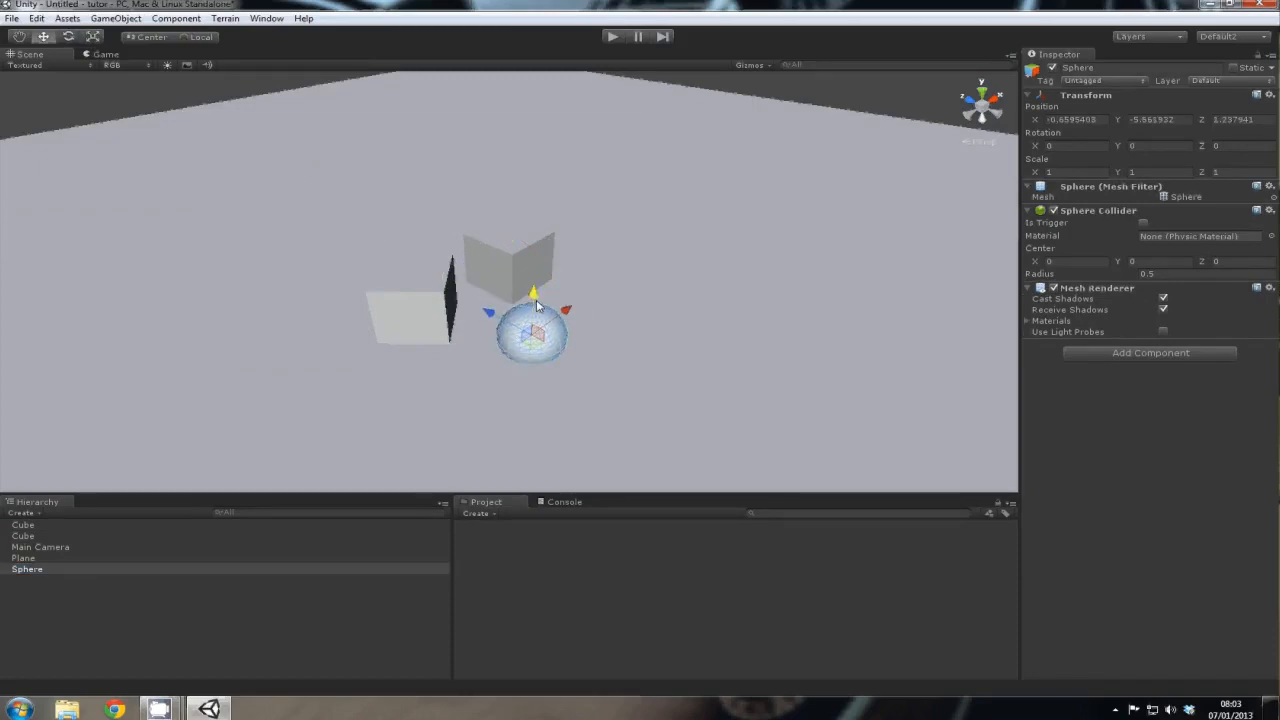
{"action": "left_click", "coordinate": [463, 371]}
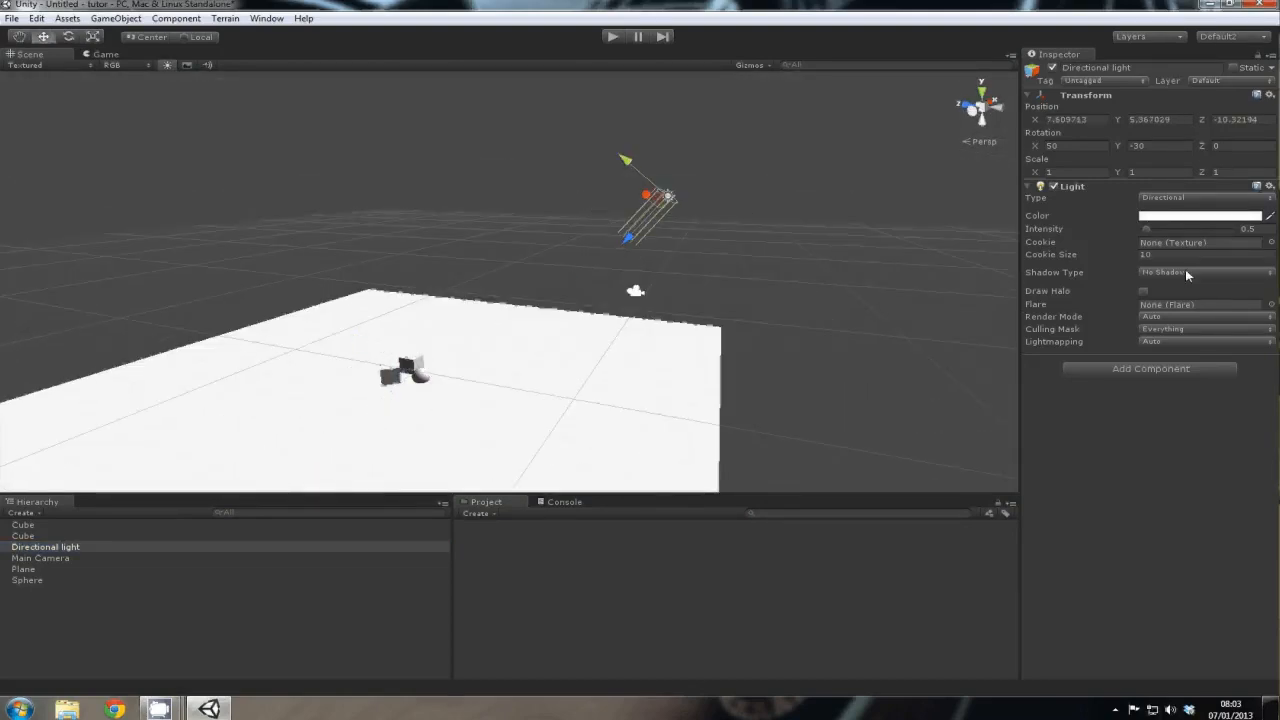
- Set the directional light's Shadow Type to Hard Shadows
{"action": "left_click", "coordinate": [1200, 272]}
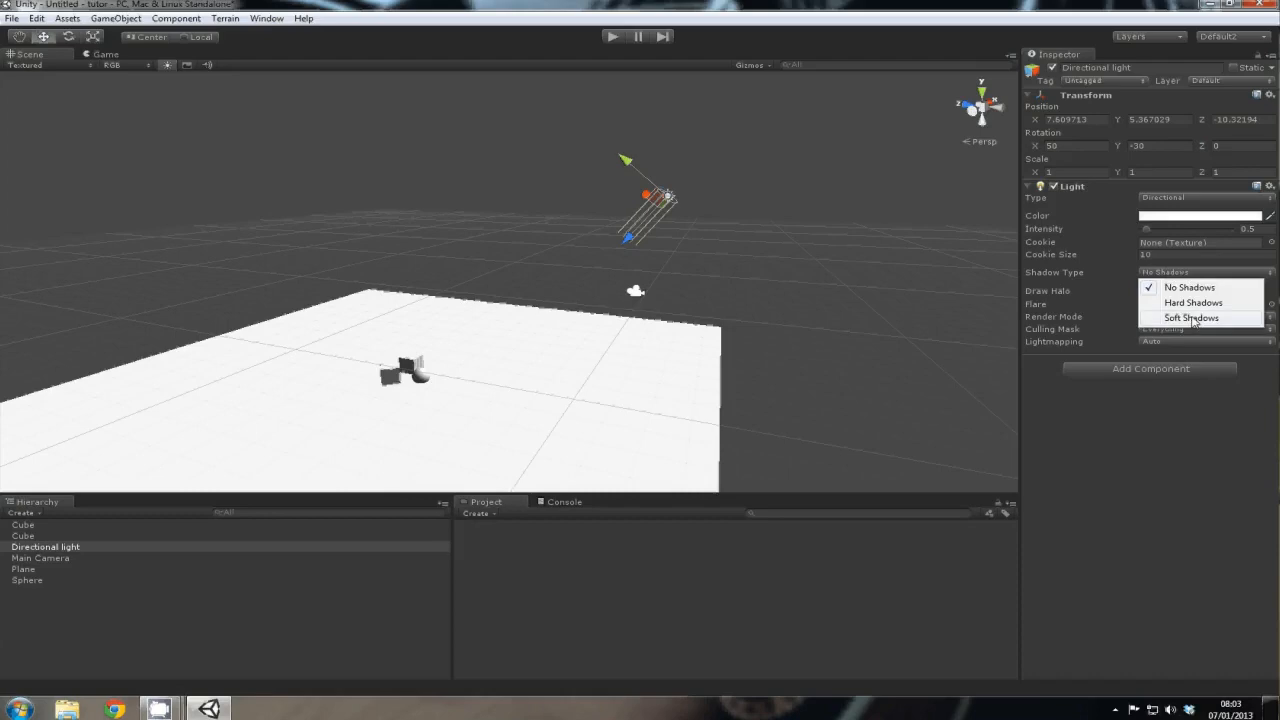
{"action": "left_click", "coordinate": [1193, 302]}
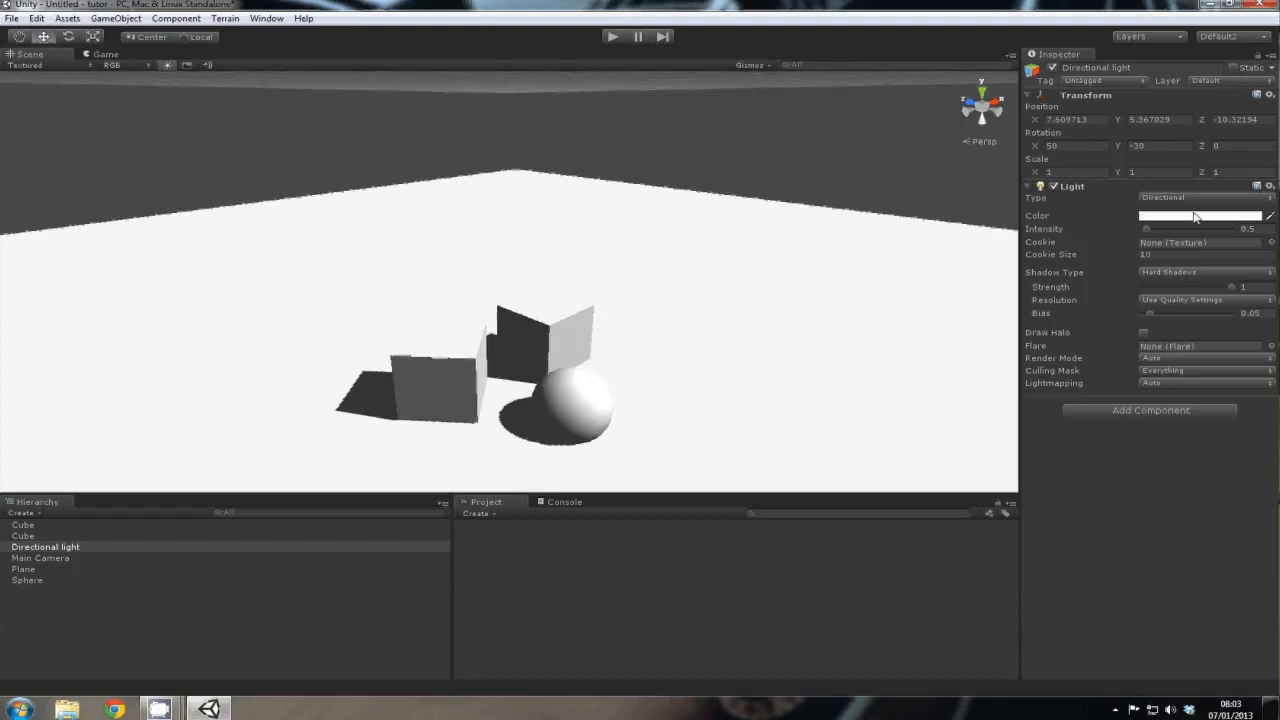
- Tint the directional light a warm cream colour in the Color picker
{"action": "left_click", "coordinate": [1200, 216]}
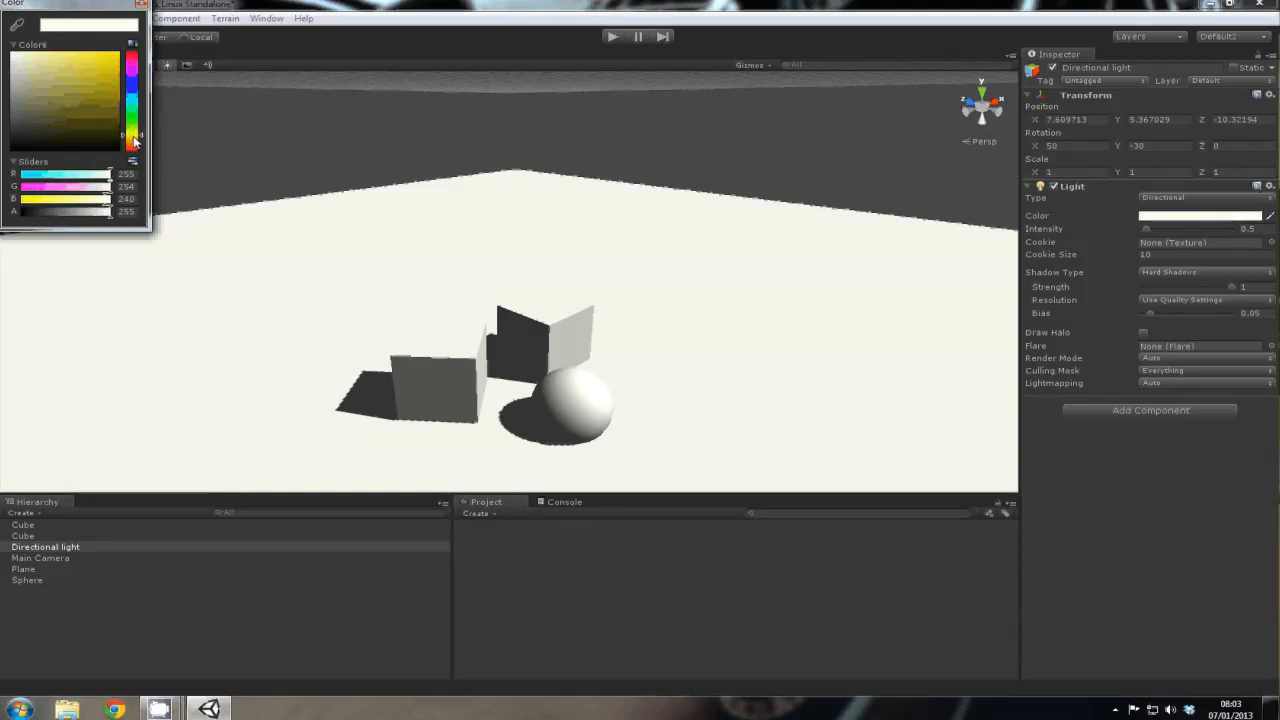
{"action": "left_click", "coordinate": [115, 100]}
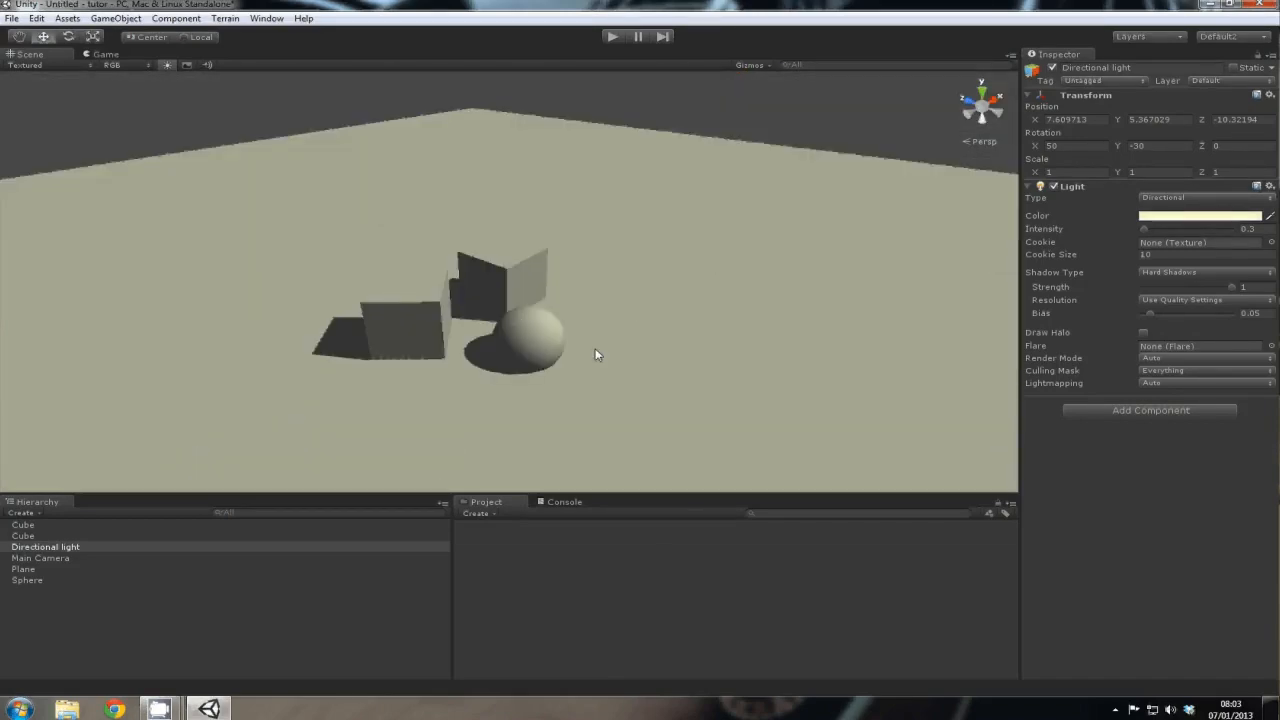
{"action": "mouse_move", "coordinate": [555, 322]}
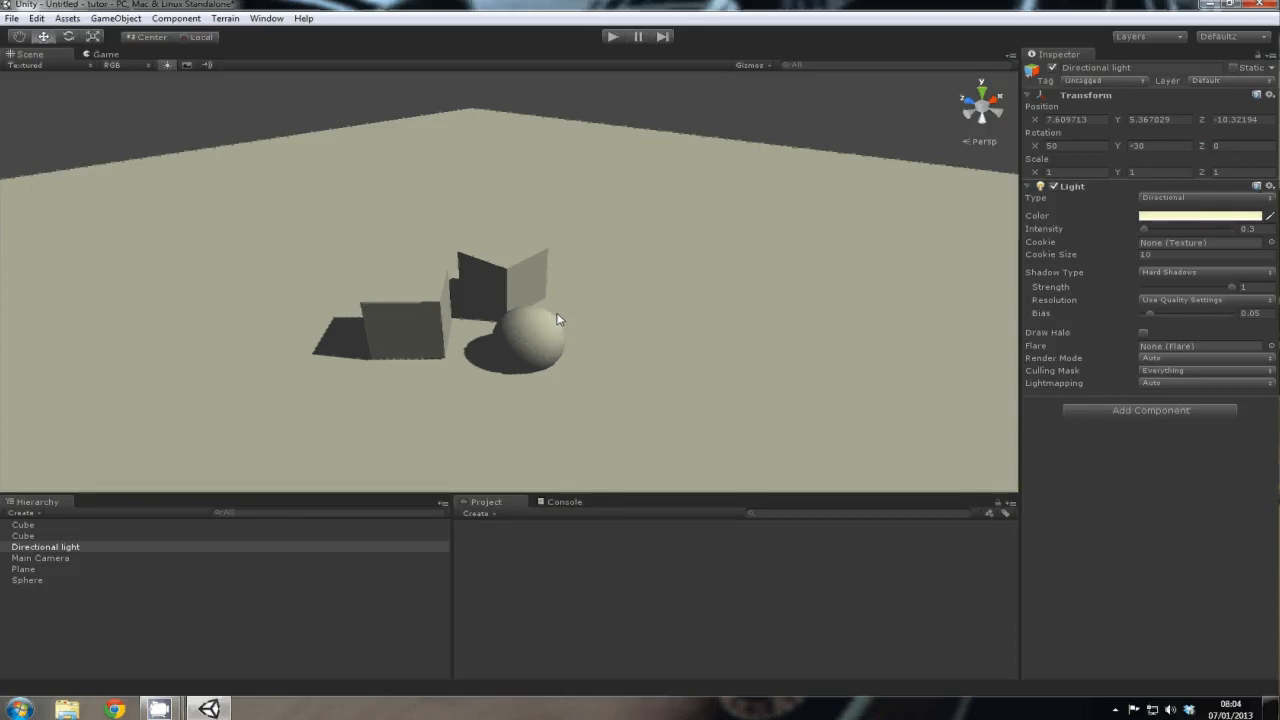
- Pull the Scene view back and bring up the Lightmapping window from the Window menu
{"action": "left_click_drag", "start_coordinate": [560, 318], "coordinate": [695, 331]}
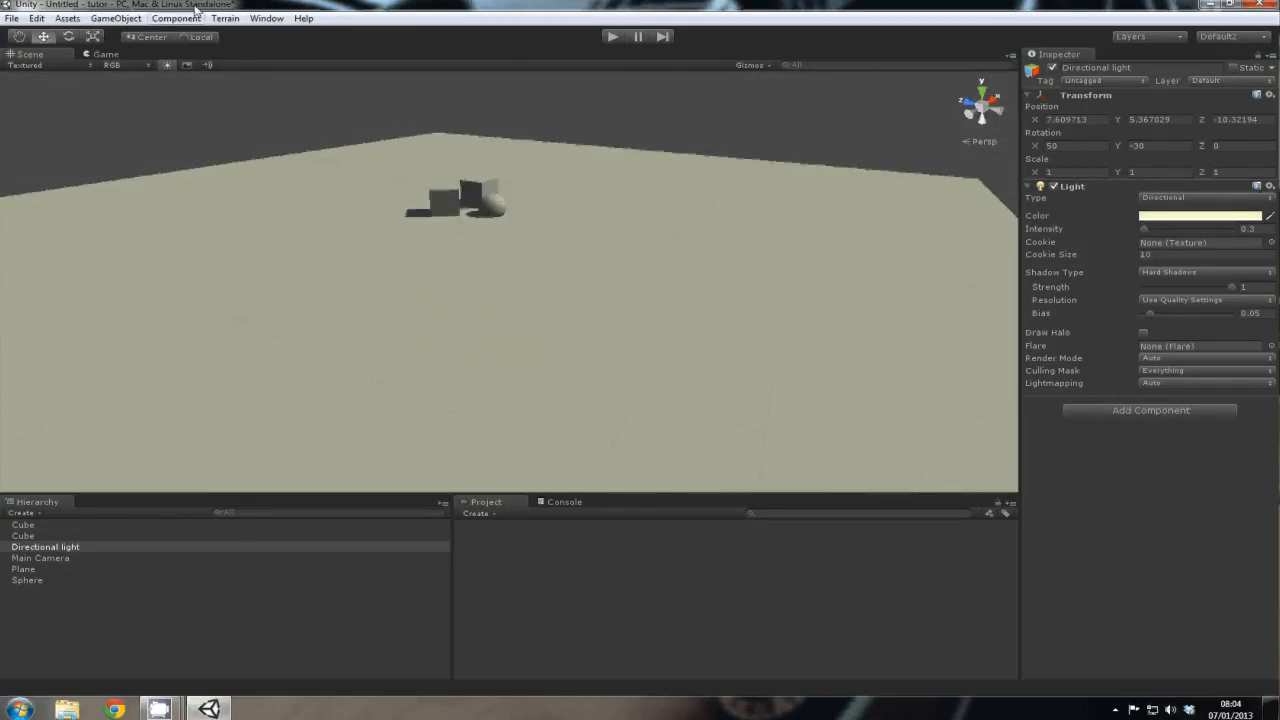
{"action": "mouse_move", "coordinate": [266, 18]}
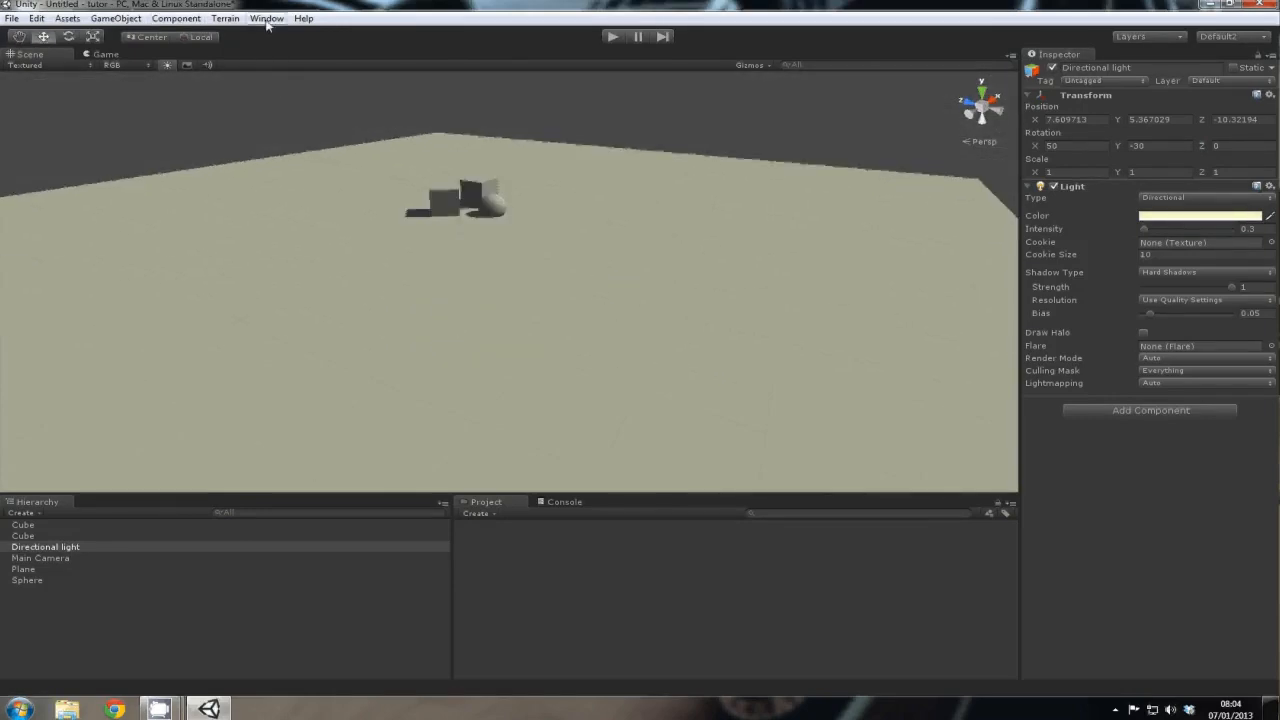
{"action": "left_click", "coordinate": [267, 18]}
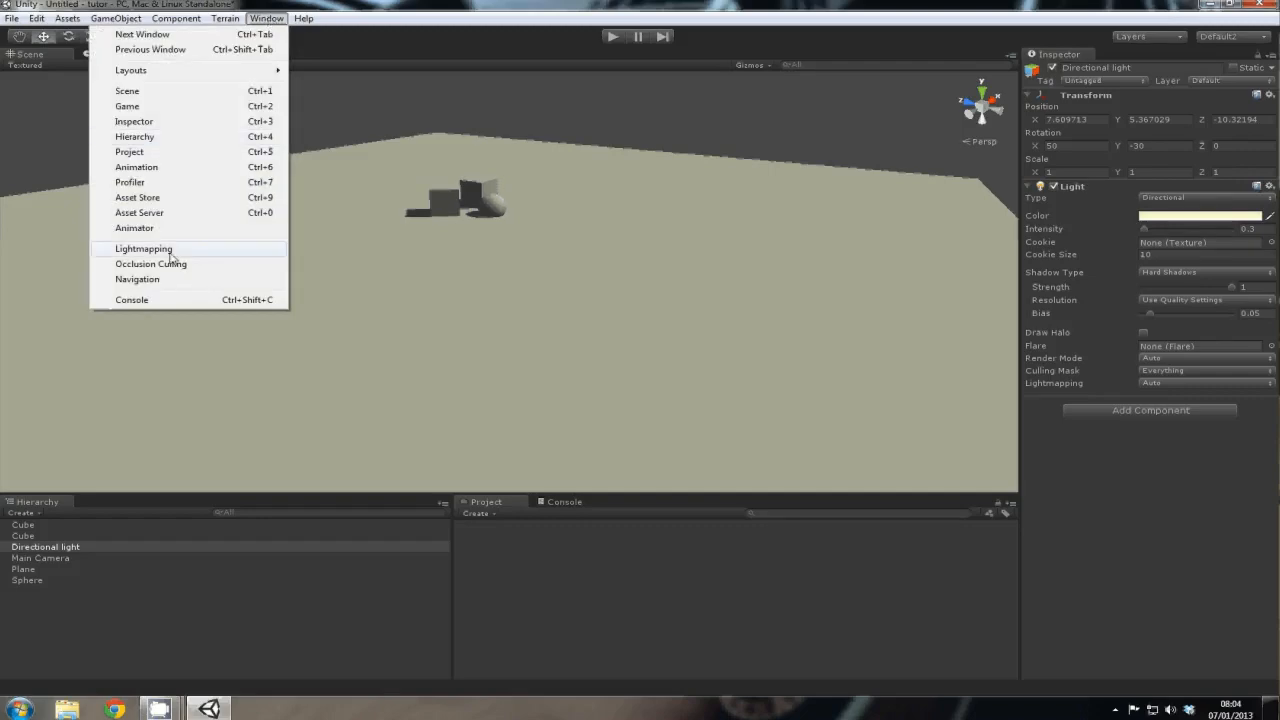
{"action": "left_click", "coordinate": [143, 248]}
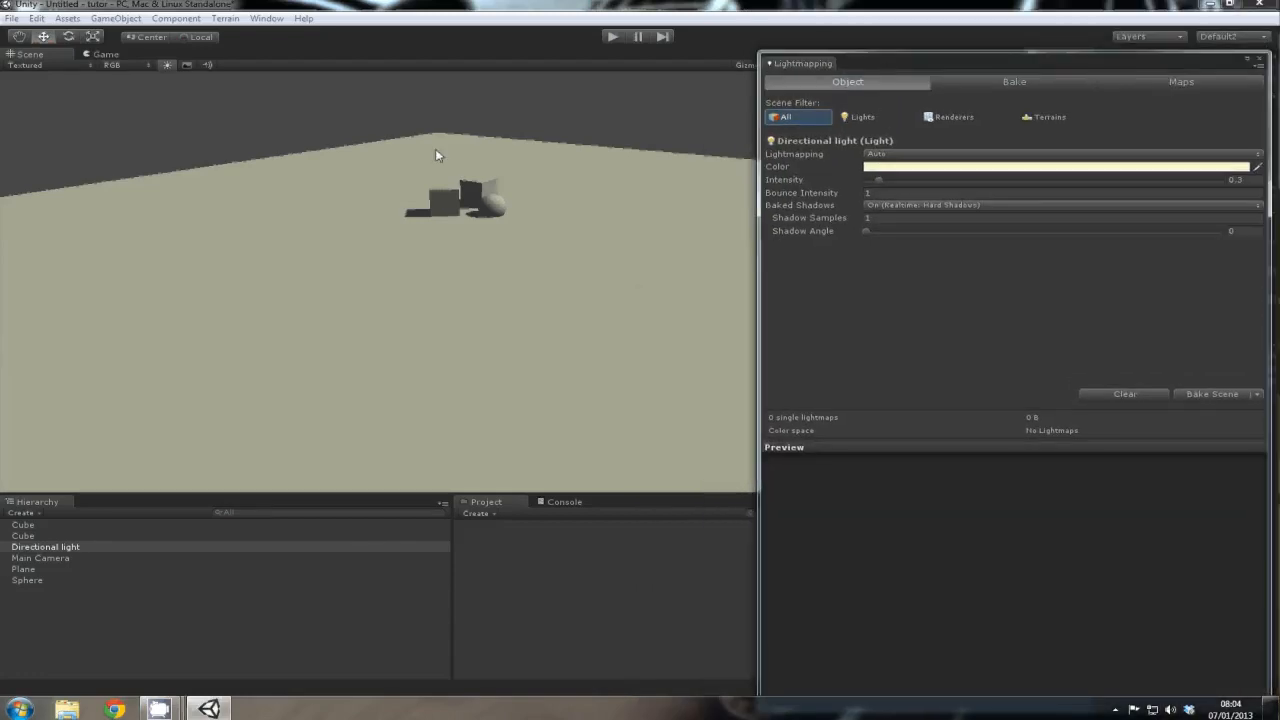
{"action": "mouse_move", "coordinate": [905, 64]}
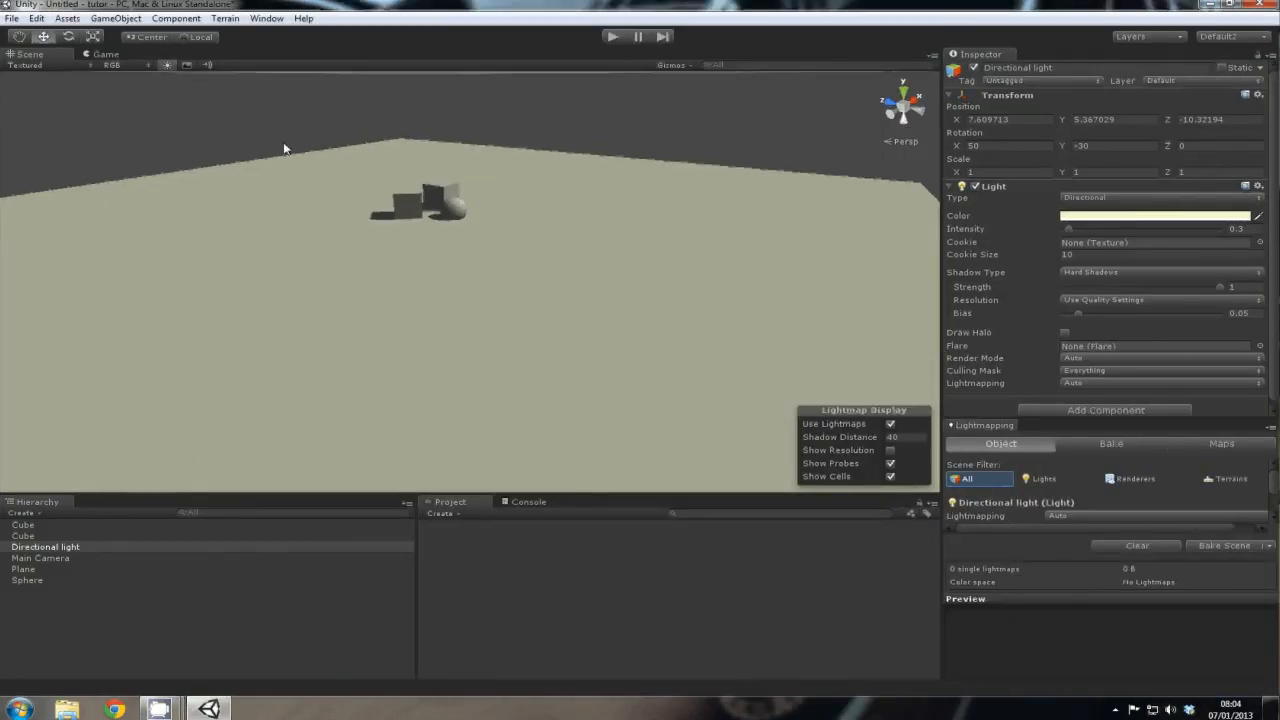
- Select the cubes, plane and sphere to mark them Lightmap Static
{"action": "left_click", "coordinate": [22, 535]}
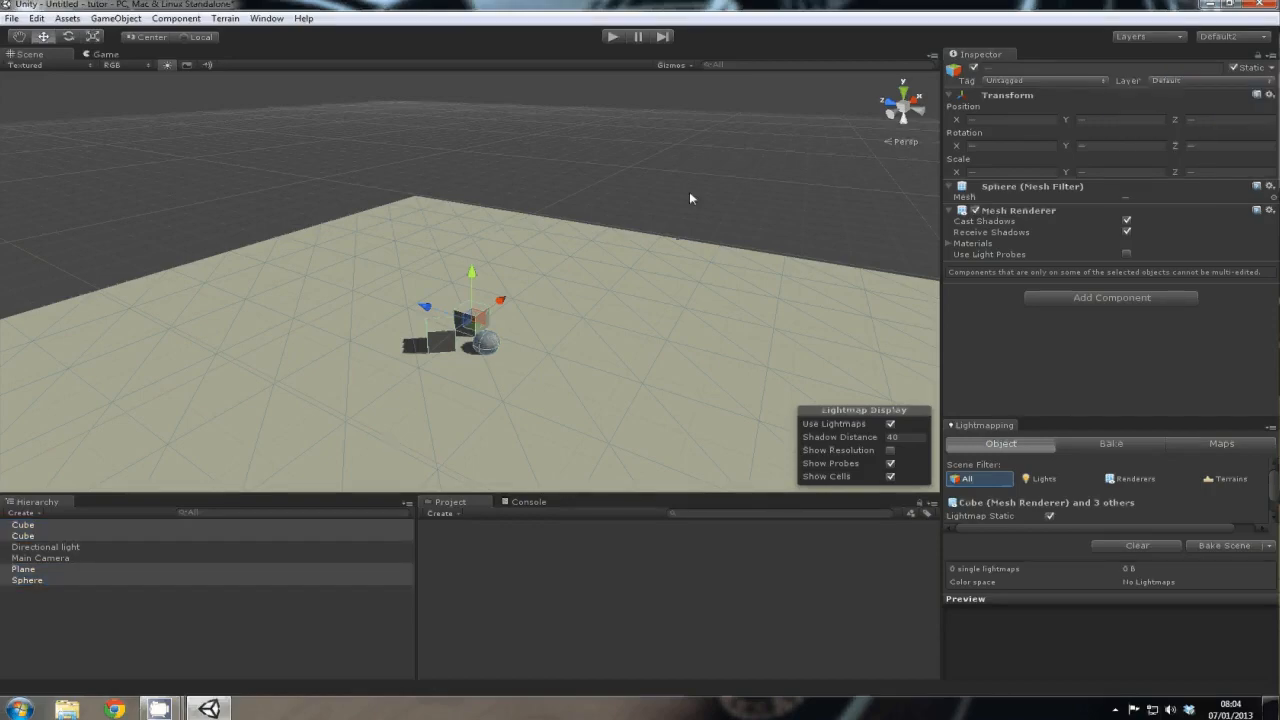
{"action": "mouse_move", "coordinate": [1075, 448]}
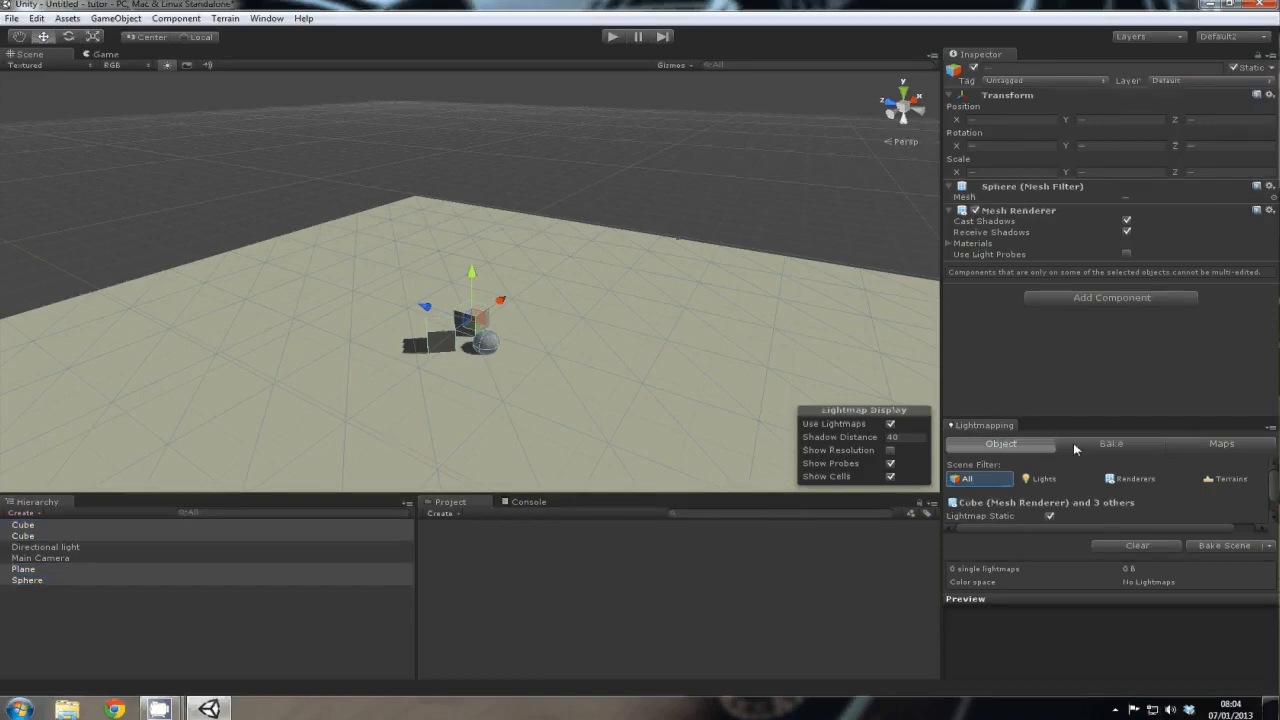
{"action": "mouse_move", "coordinate": [524, 367]}
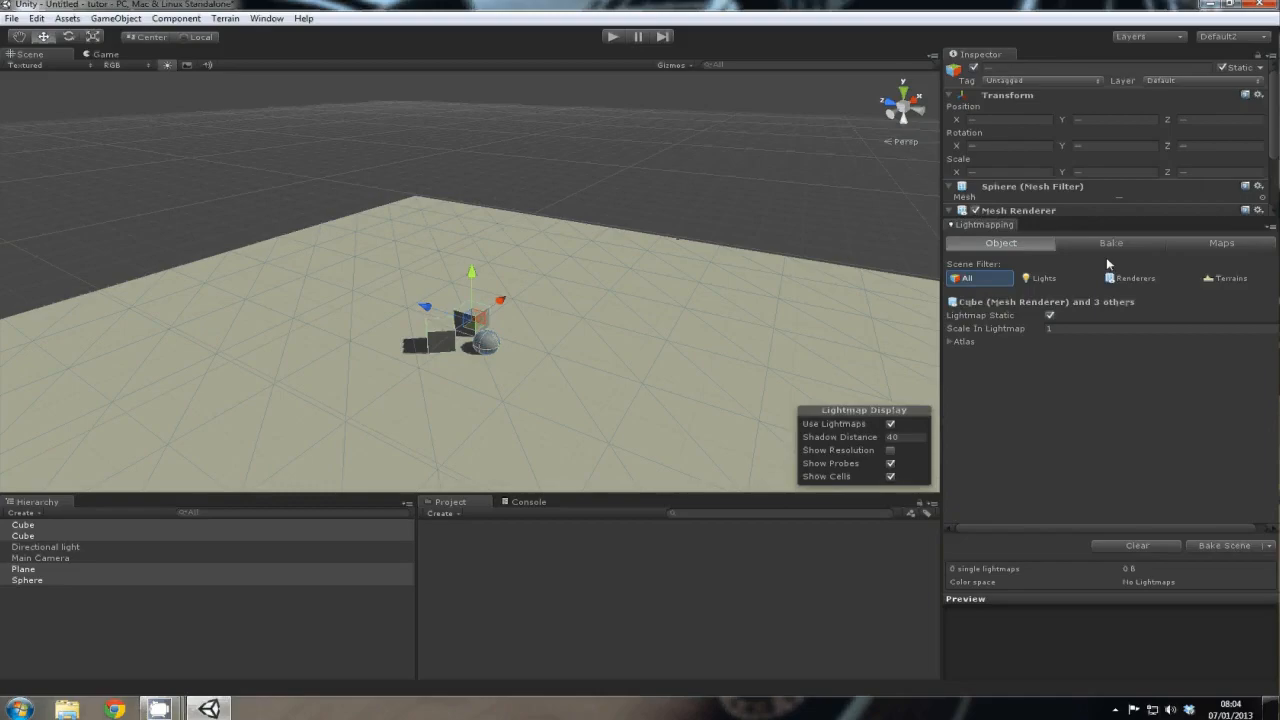
- In the Bake settings, choose Single Lightmaps mode and Low quality
{"action": "left_click", "coordinate": [1110, 243]}
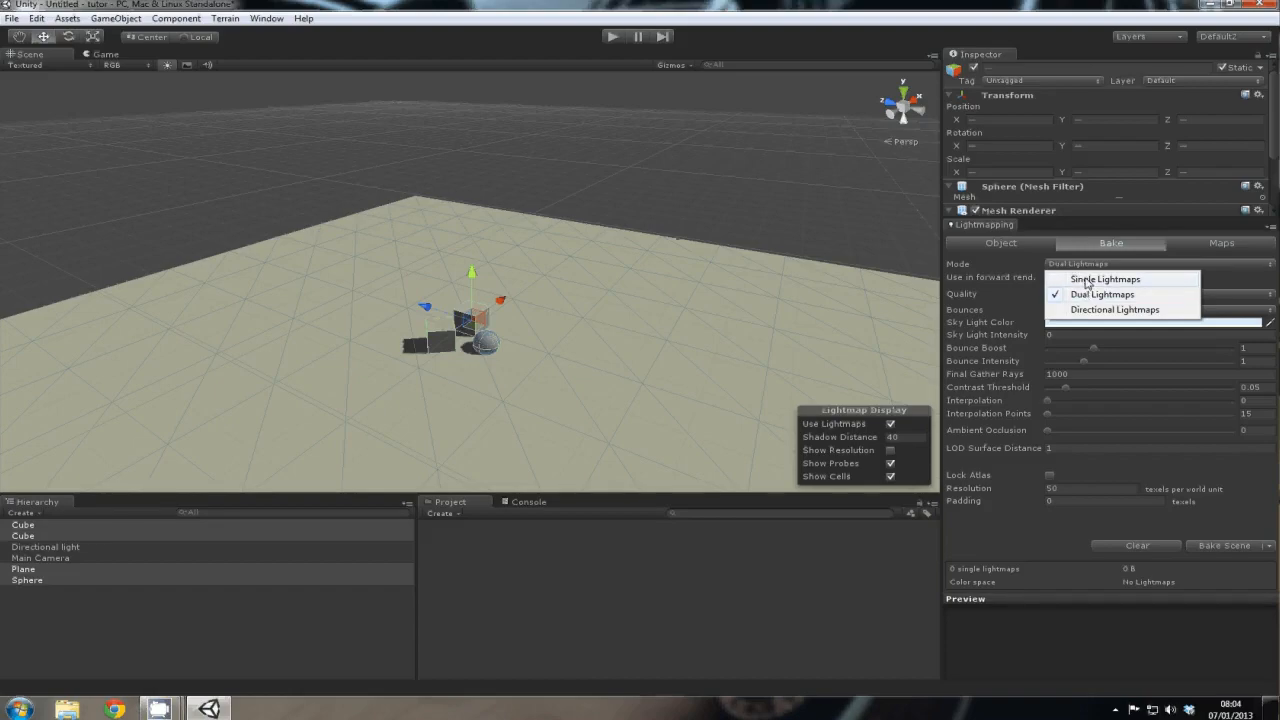
{"action": "left_click", "coordinate": [1104, 279]}
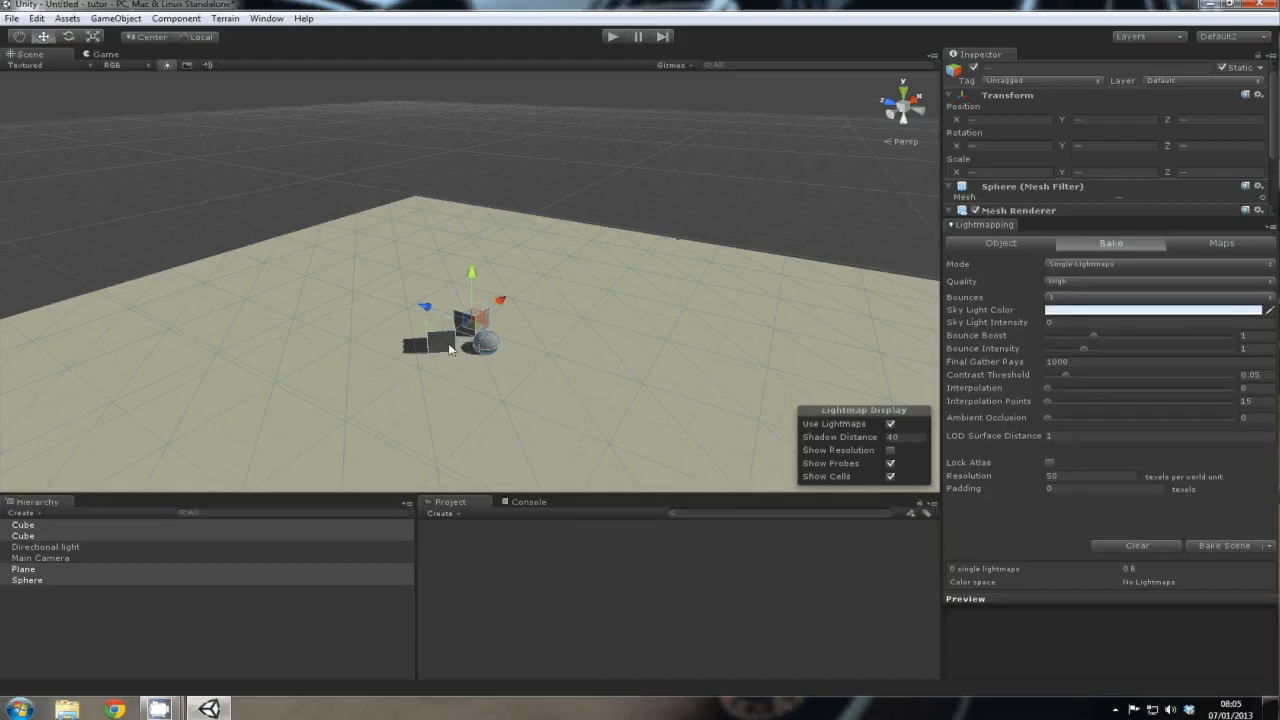
{"action": "left_click", "coordinate": [1155, 264]}
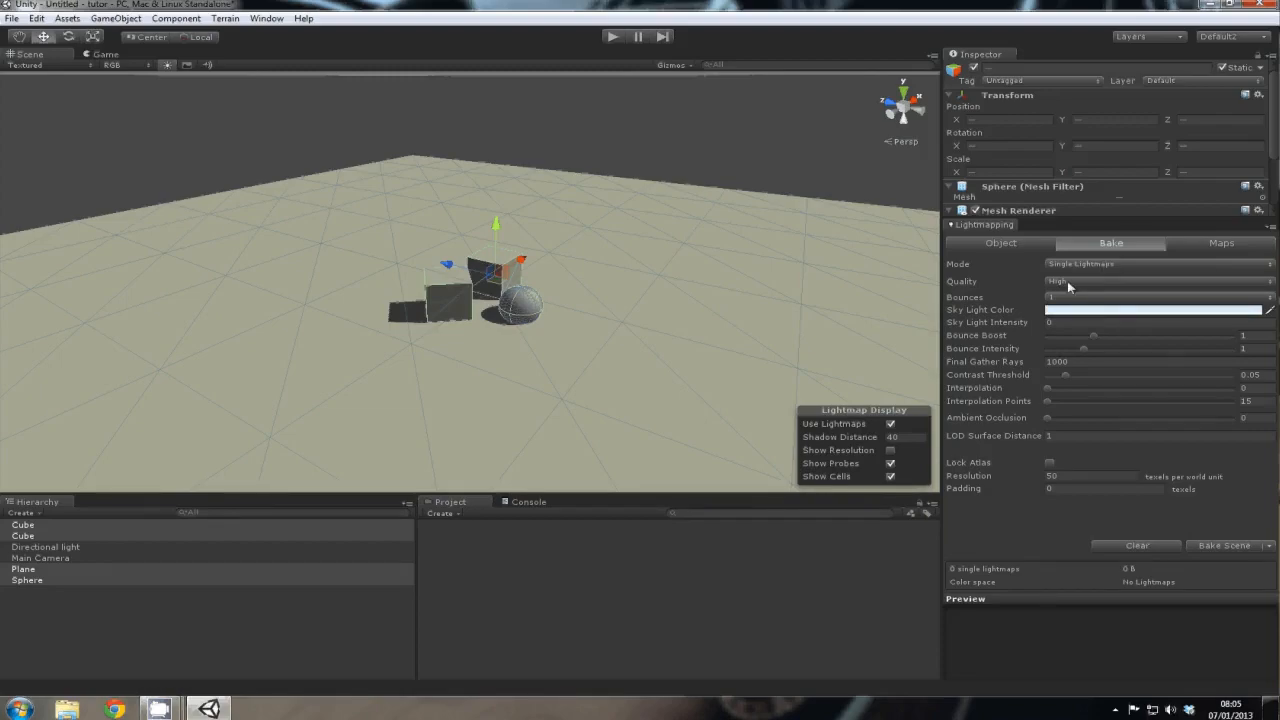
{"action": "left_click", "coordinate": [1155, 281]}
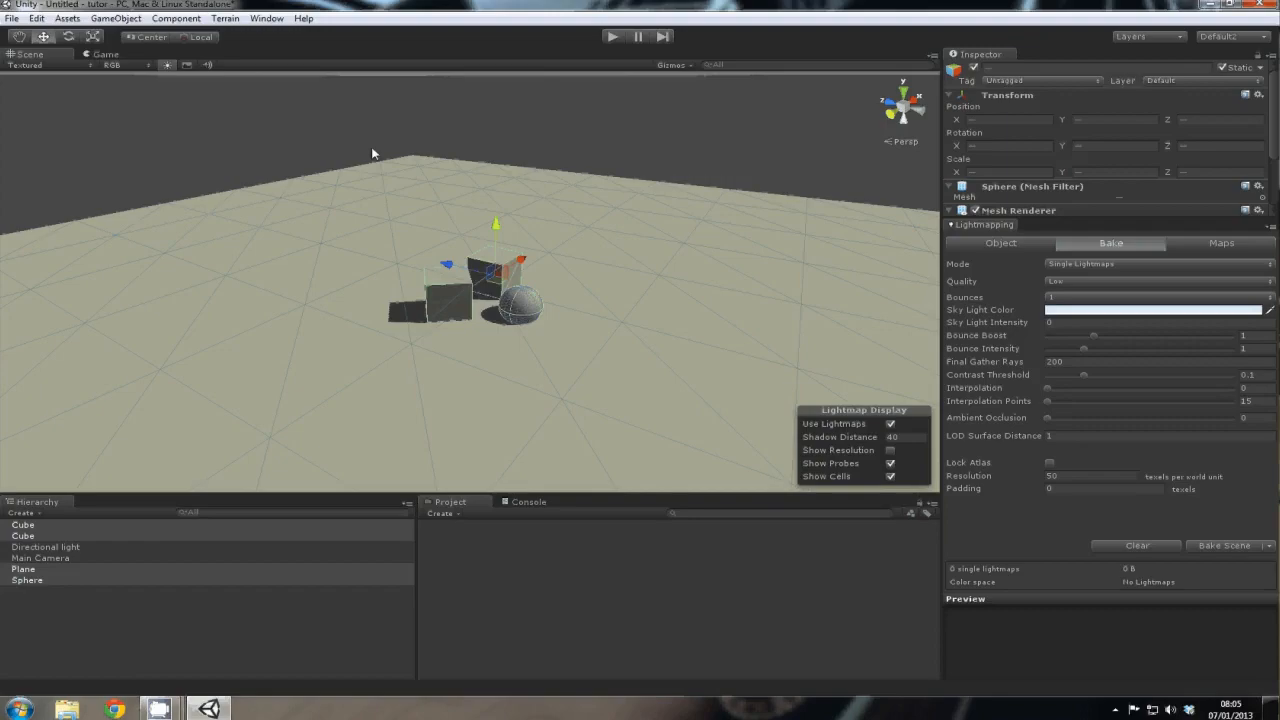
{"action": "mouse_move", "coordinate": [400, 187]}
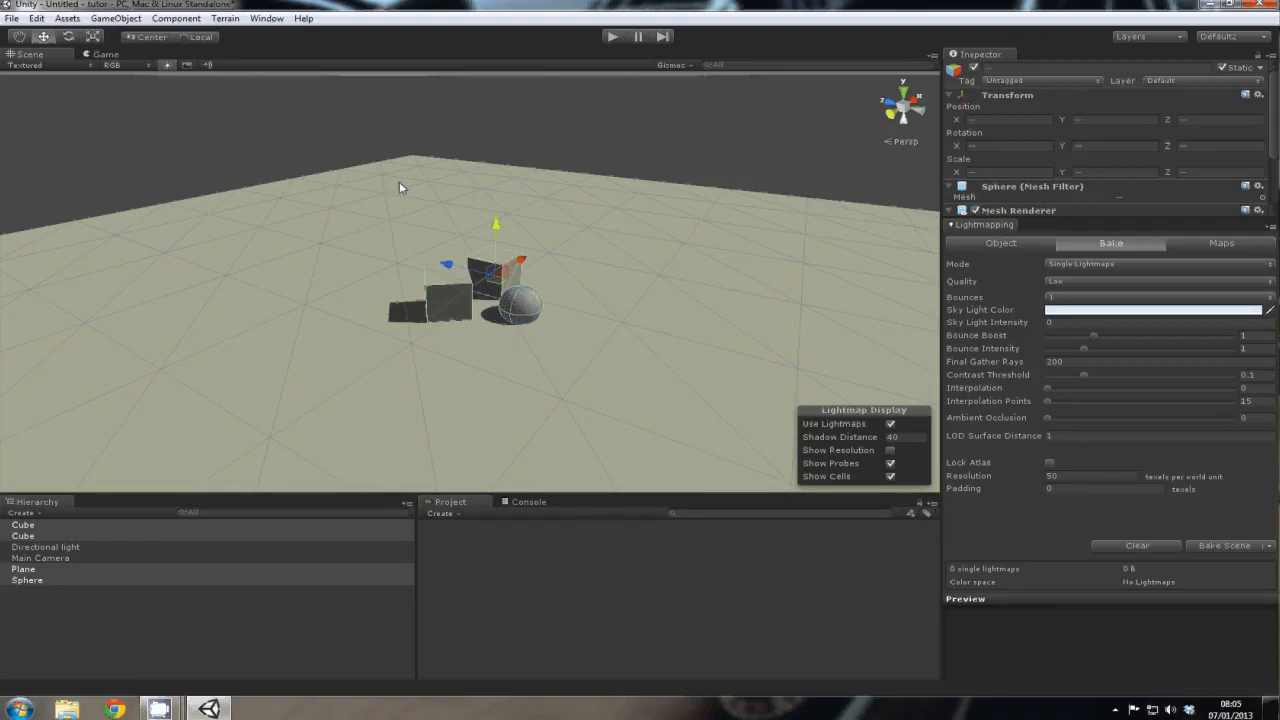
{"action": "mouse_move", "coordinate": [880, 180]}
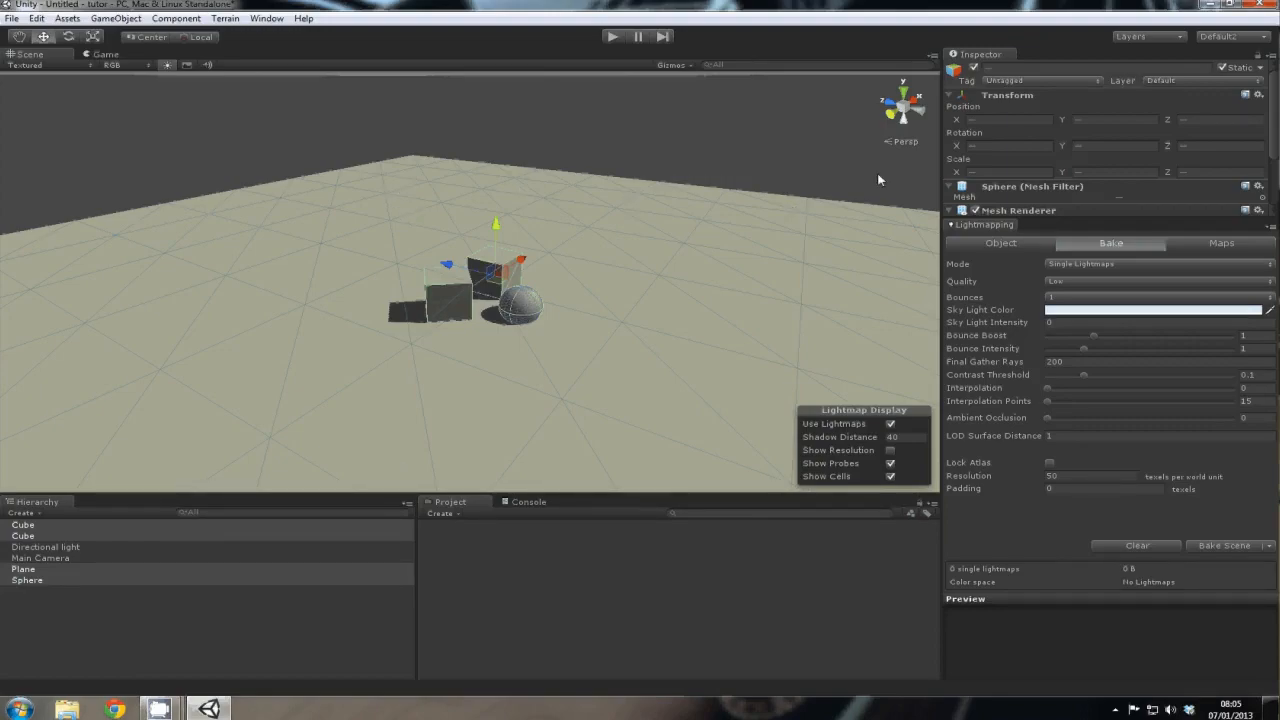
{"action": "mouse_move", "coordinate": [527, 312]}
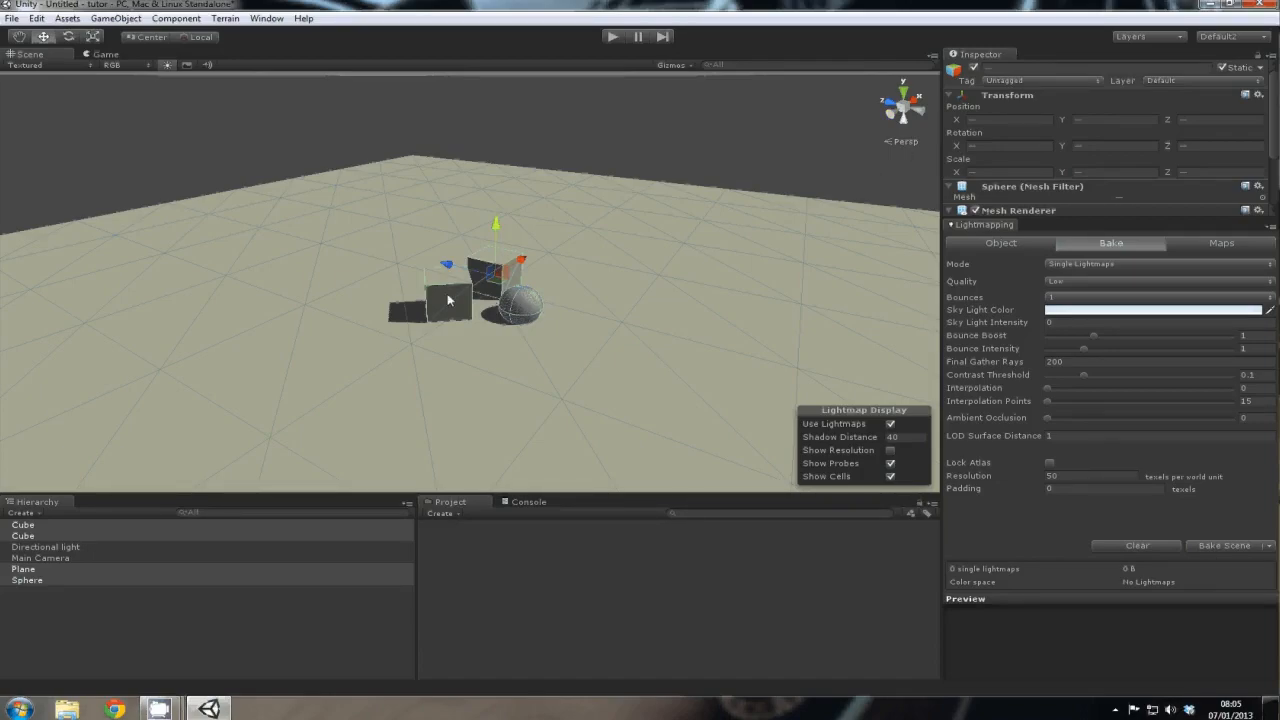
{"action": "mouse_move", "coordinate": [175, 335]}
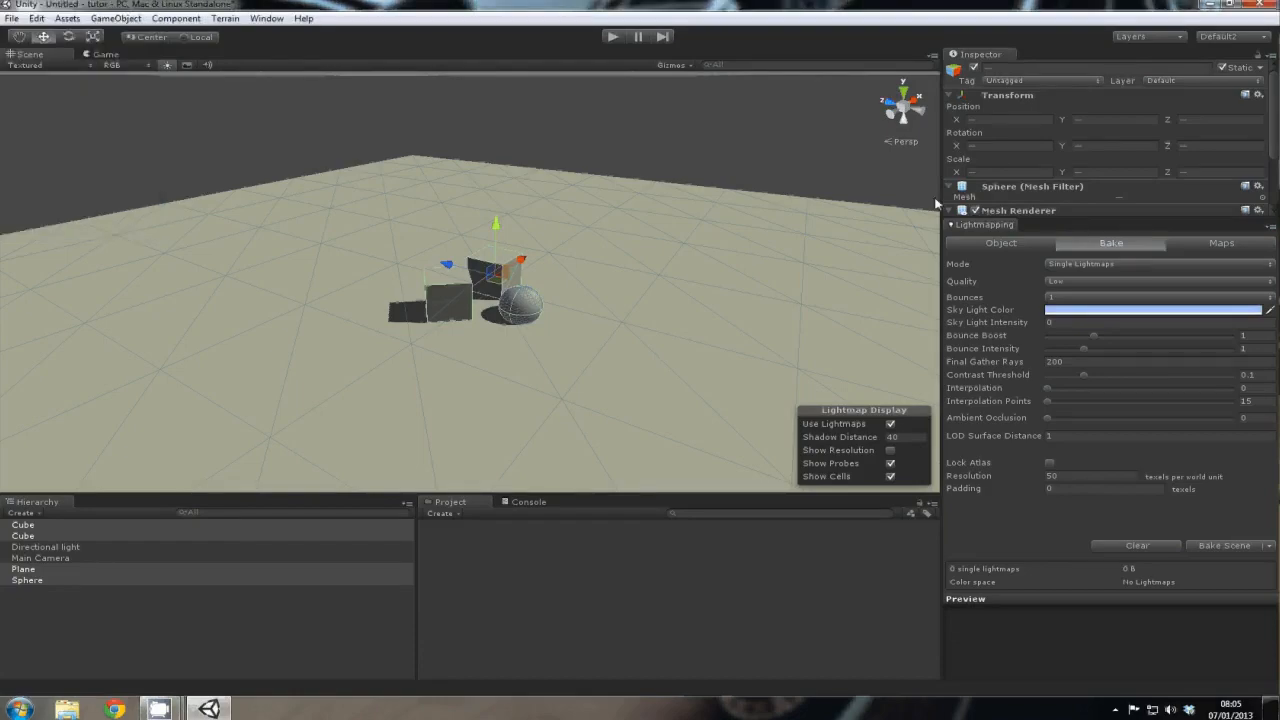
{"action": "mouse_move", "coordinate": [1066, 350]}
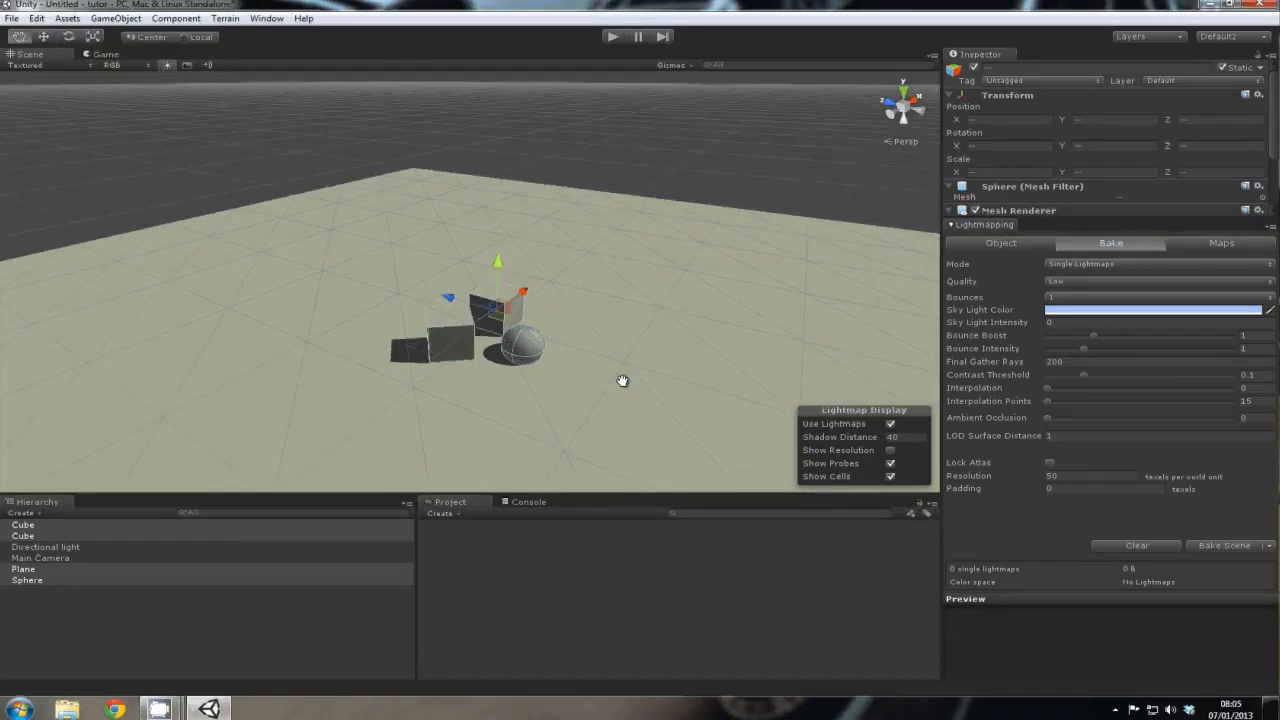
- Move the Scene view closer to the cubes and sphere
{"action": "left_click_drag", "start_coordinate": [620, 380], "coordinate": [727, 216]}
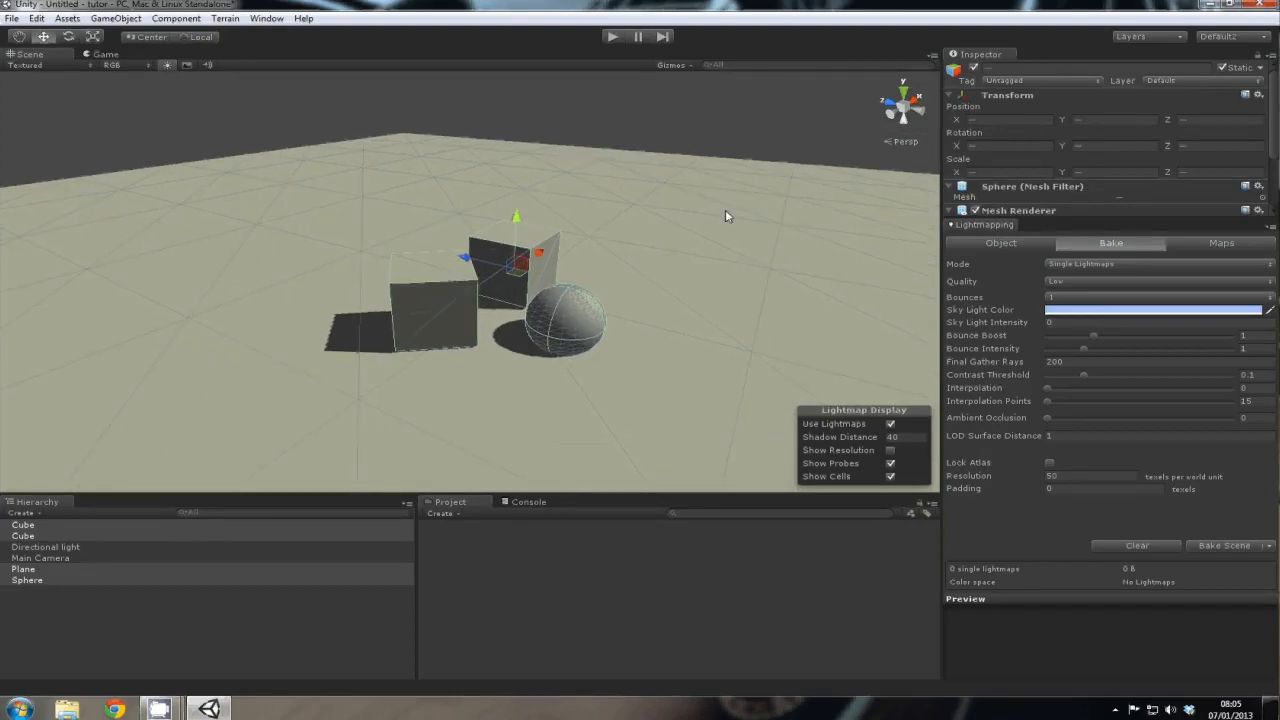
{"action": "mouse_move", "coordinate": [1025, 367]}
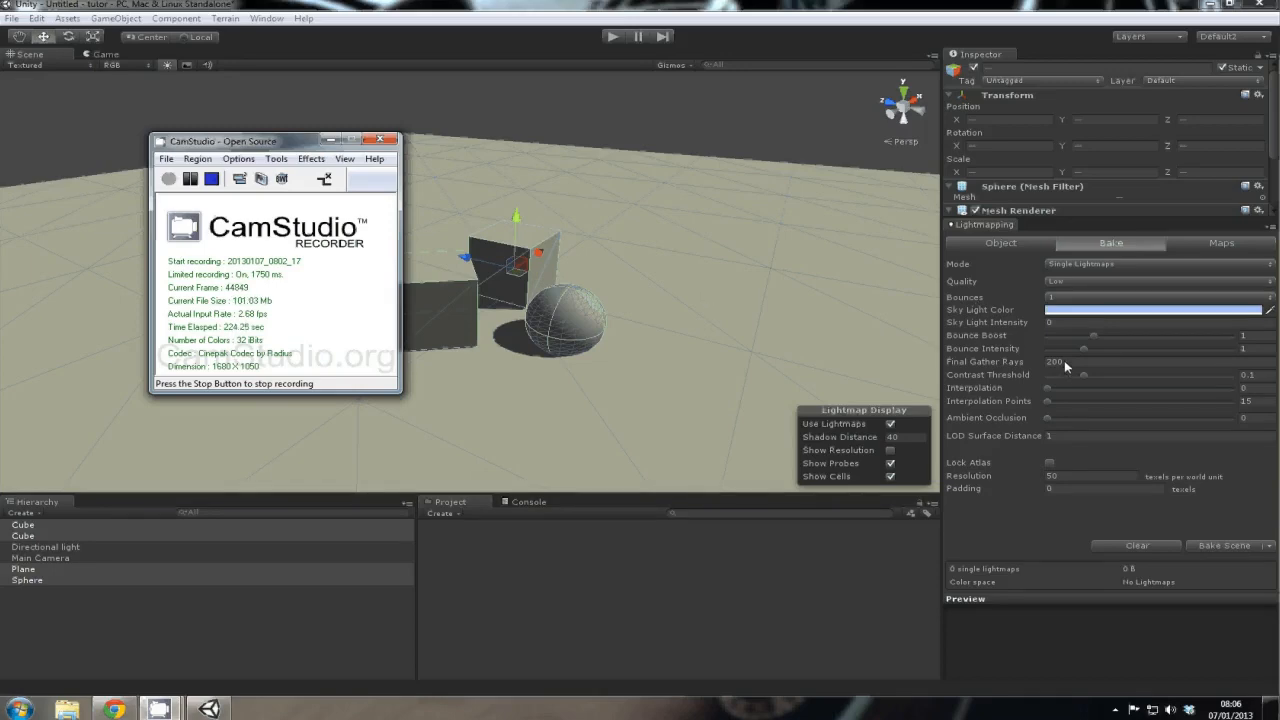
{"action": "mouse_move", "coordinate": [848, 392]}
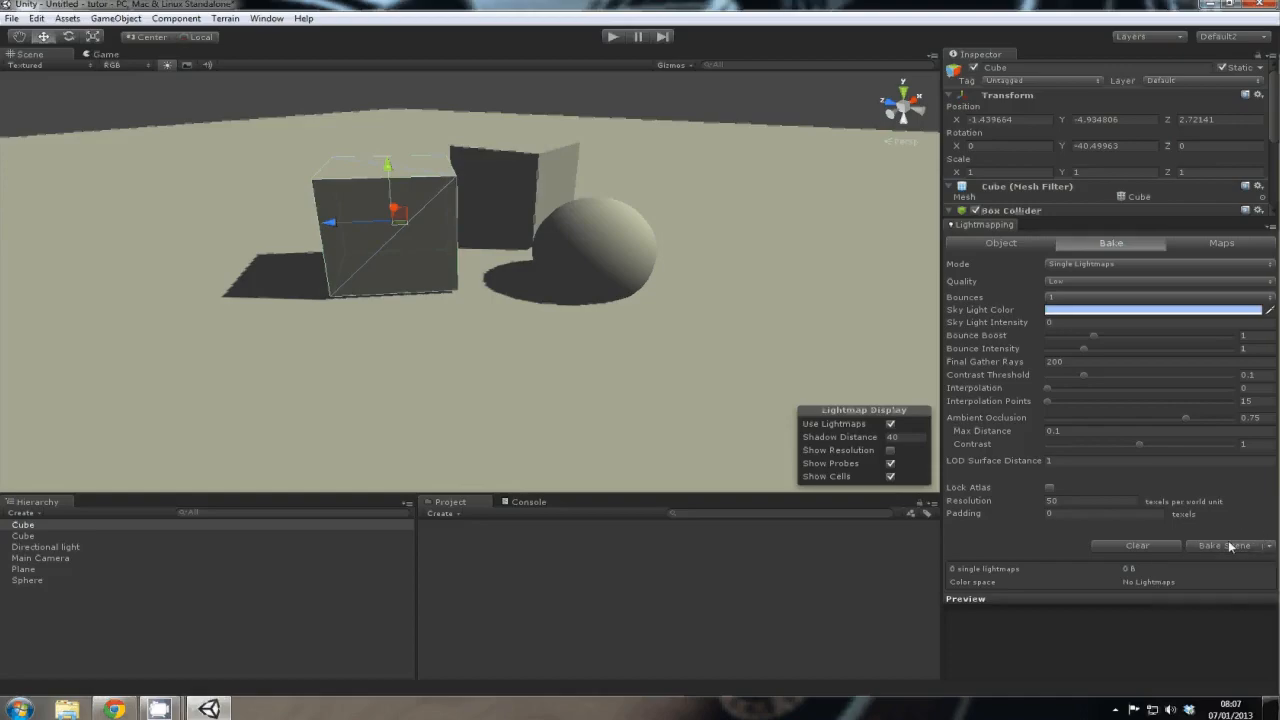
- Start Bake Scene and save the scene as 'tutorial' in Assets when prompted
{"action": "left_click", "coordinate": [1224, 545]}
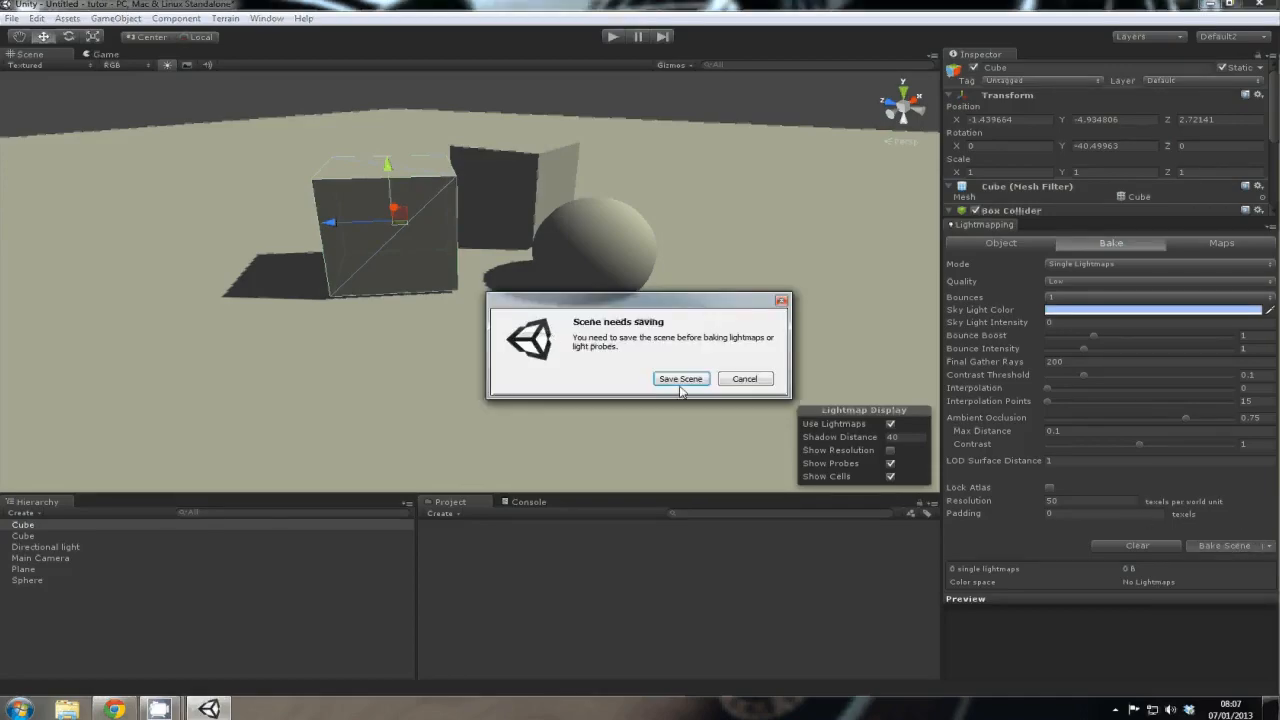
{"action": "left_click", "coordinate": [680, 378]}
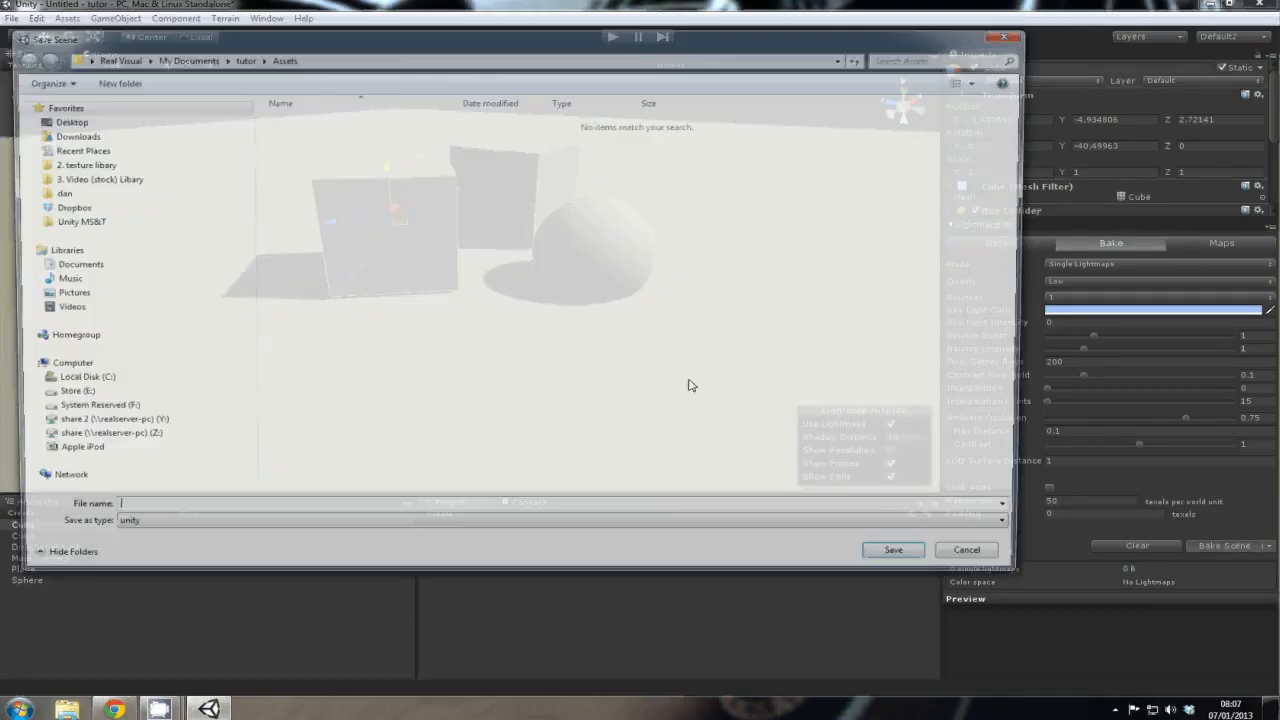
{"action": "type", "text": "t"}
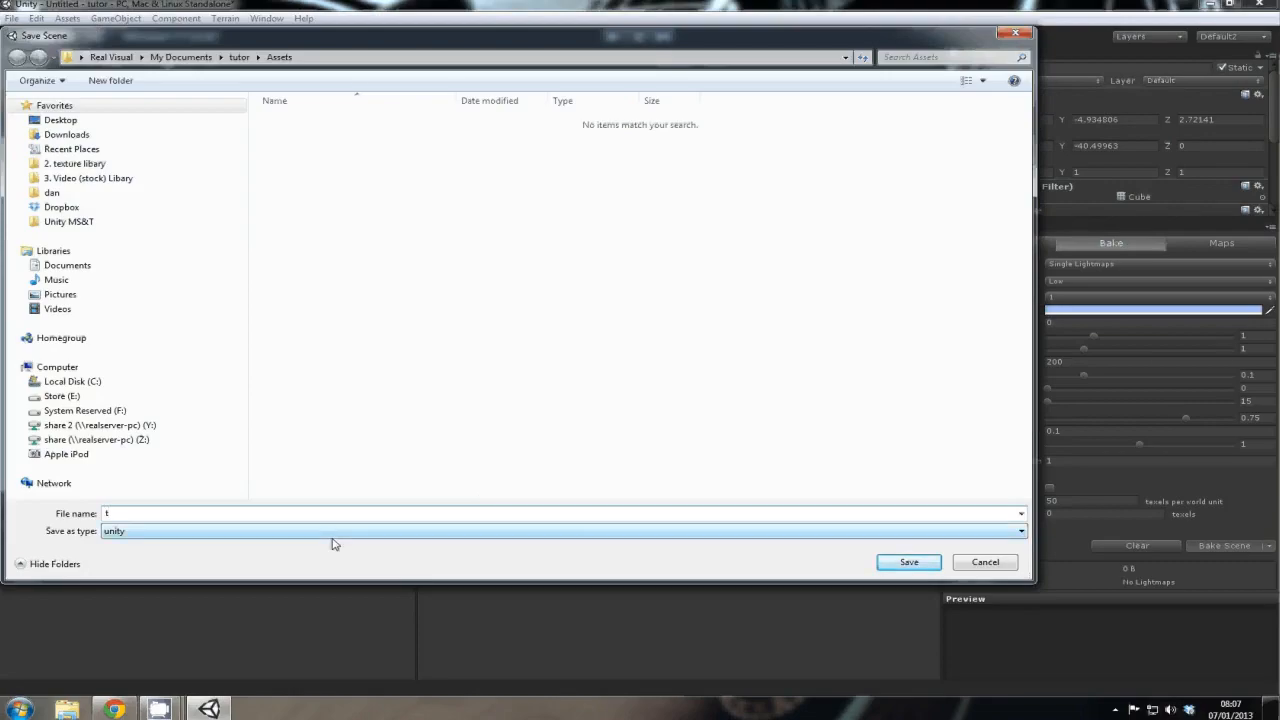
{"action": "left_click", "coordinate": [907, 561]}
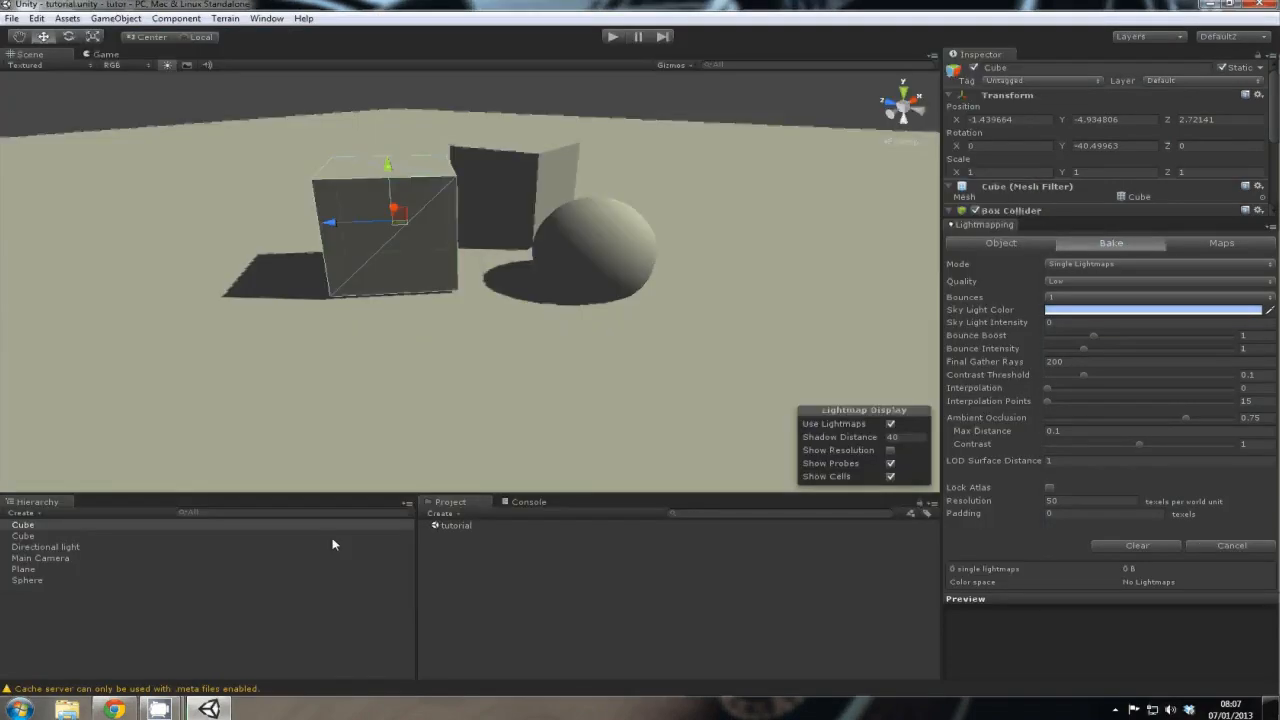
- Return to the Bake settings while the lightmap texture bake runs
{"action": "left_click", "coordinate": [1110, 242]}
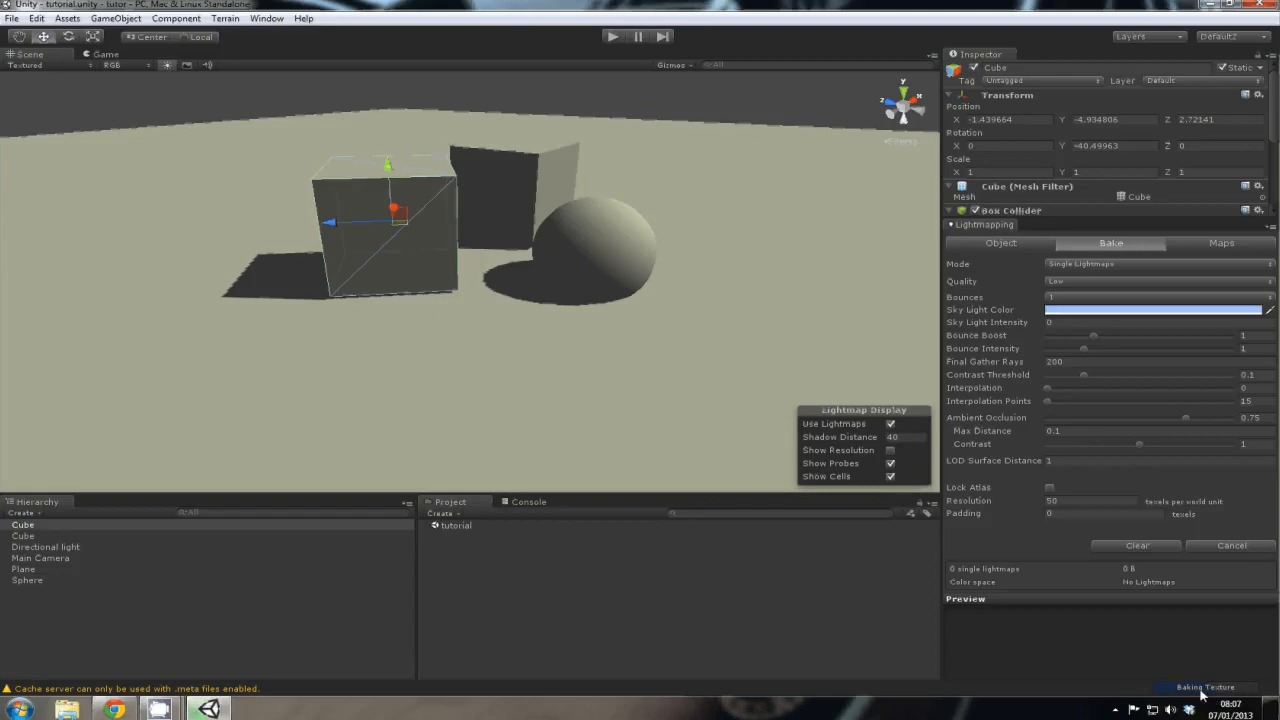
{"action": "mouse_move", "coordinate": [1213, 695]}
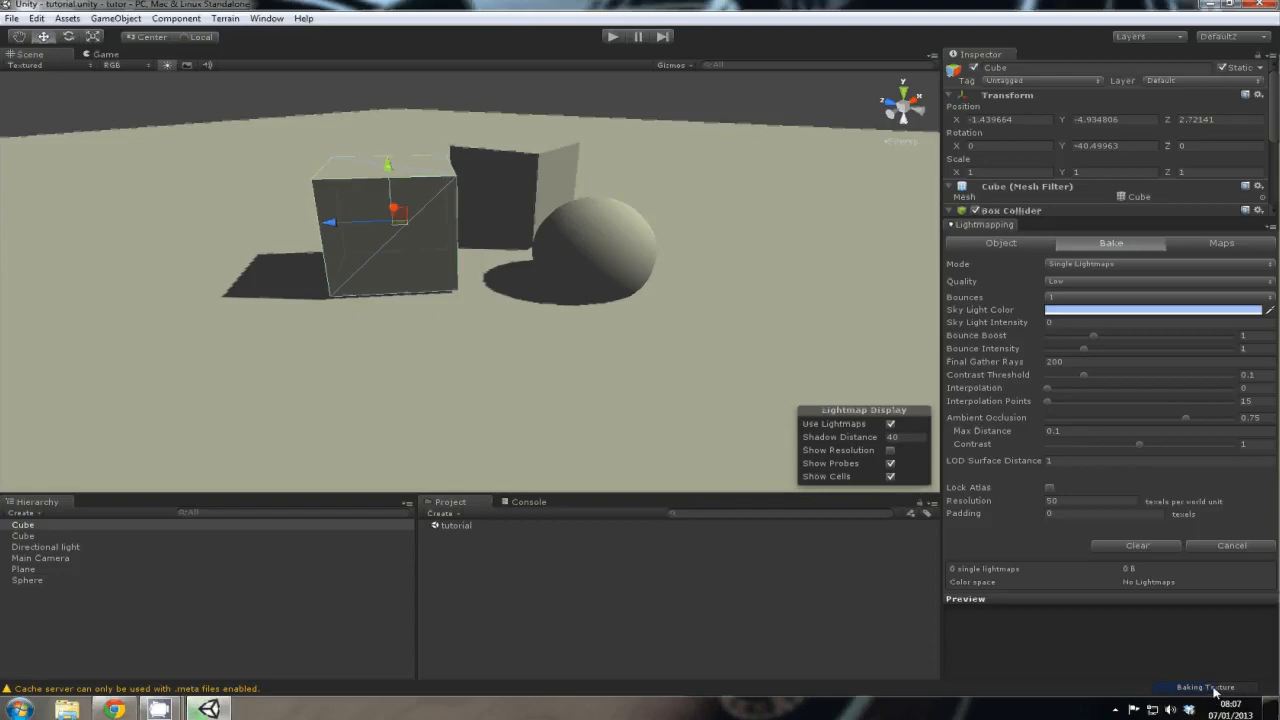
{"action": "mouse_move", "coordinate": [752, 430]}
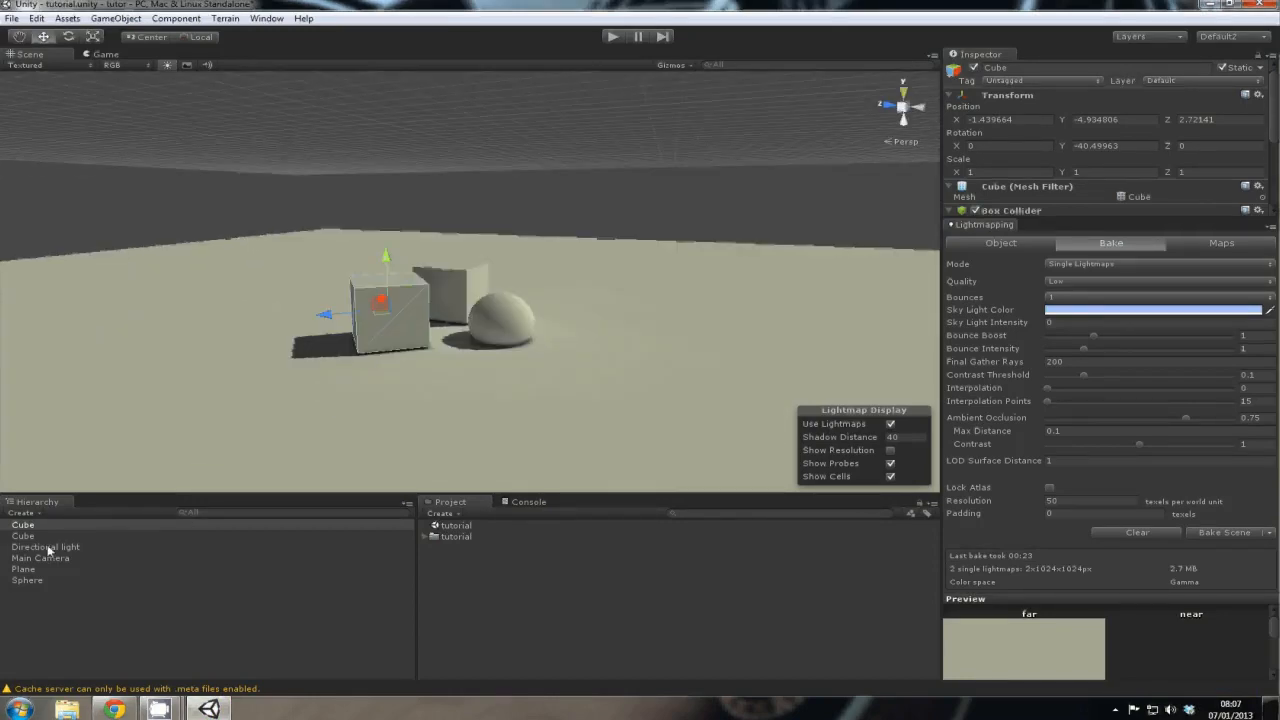
- Delete the Directional light, leaving only the baked lighting and soft shadows
{"action": "left_click", "coordinate": [45, 547]}
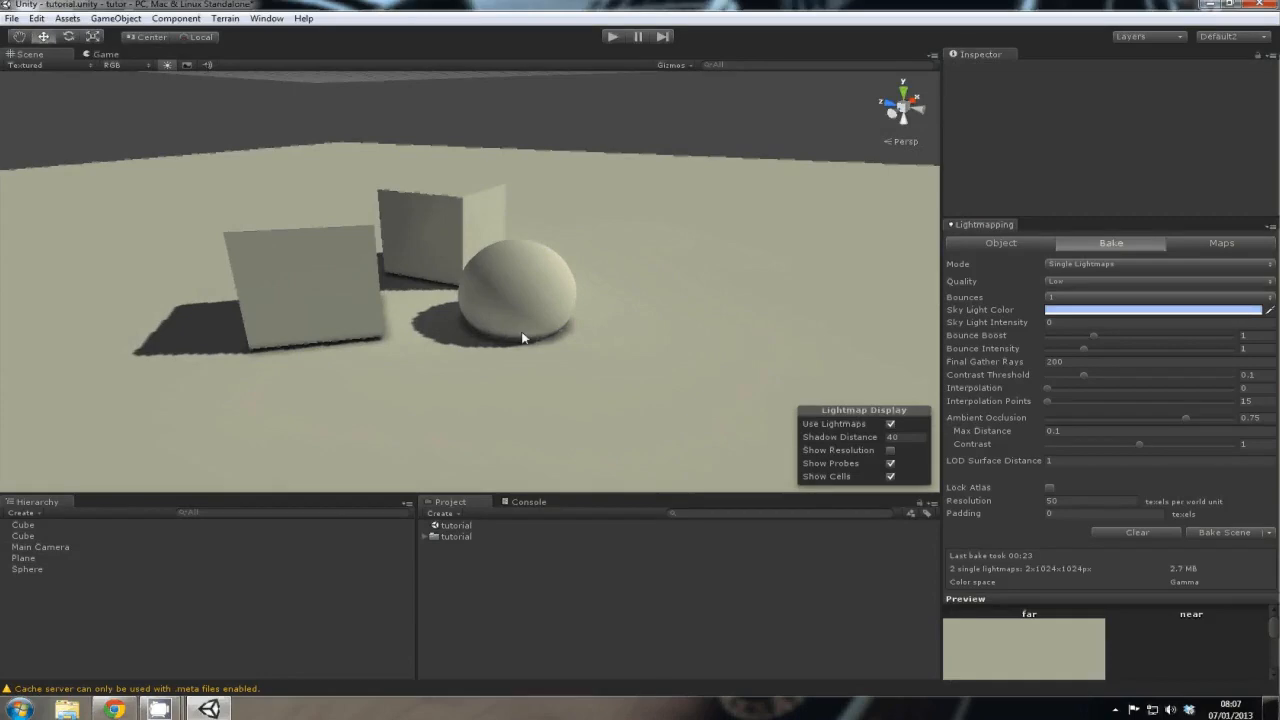
{"action": "left_click", "coordinate": [515, 280]}
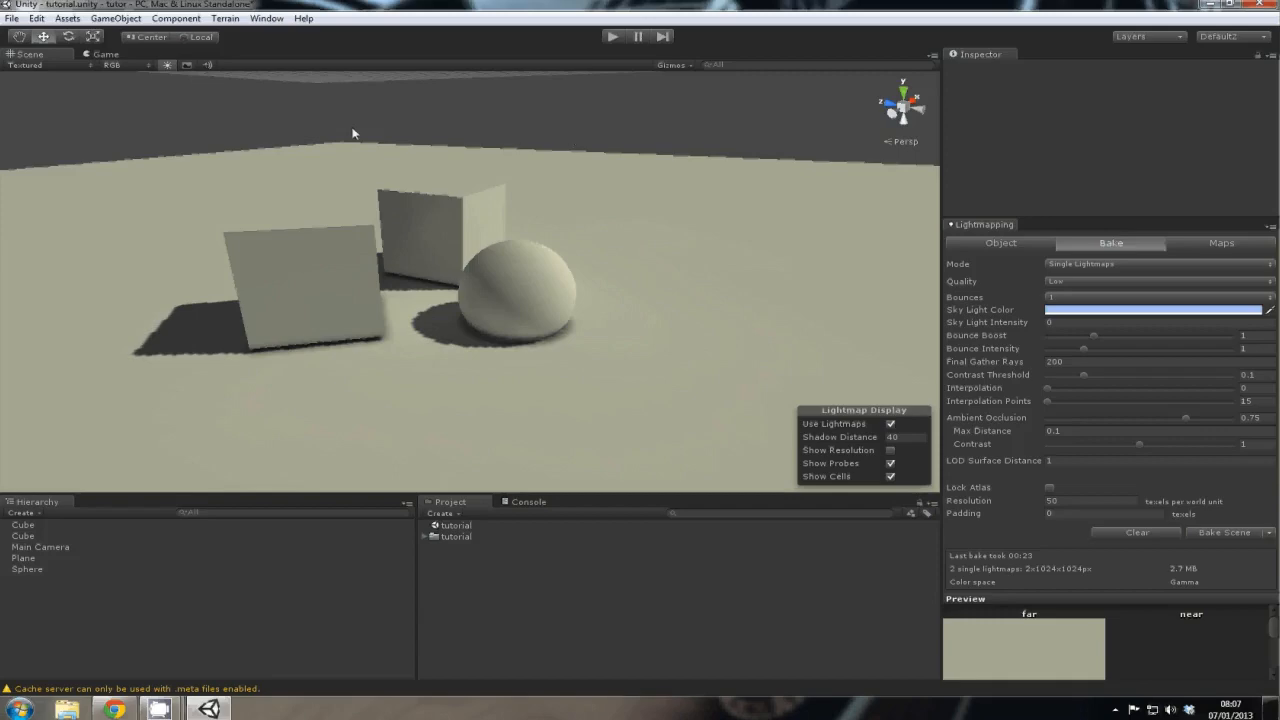
{"action": "mouse_move", "coordinate": [619, 106]}
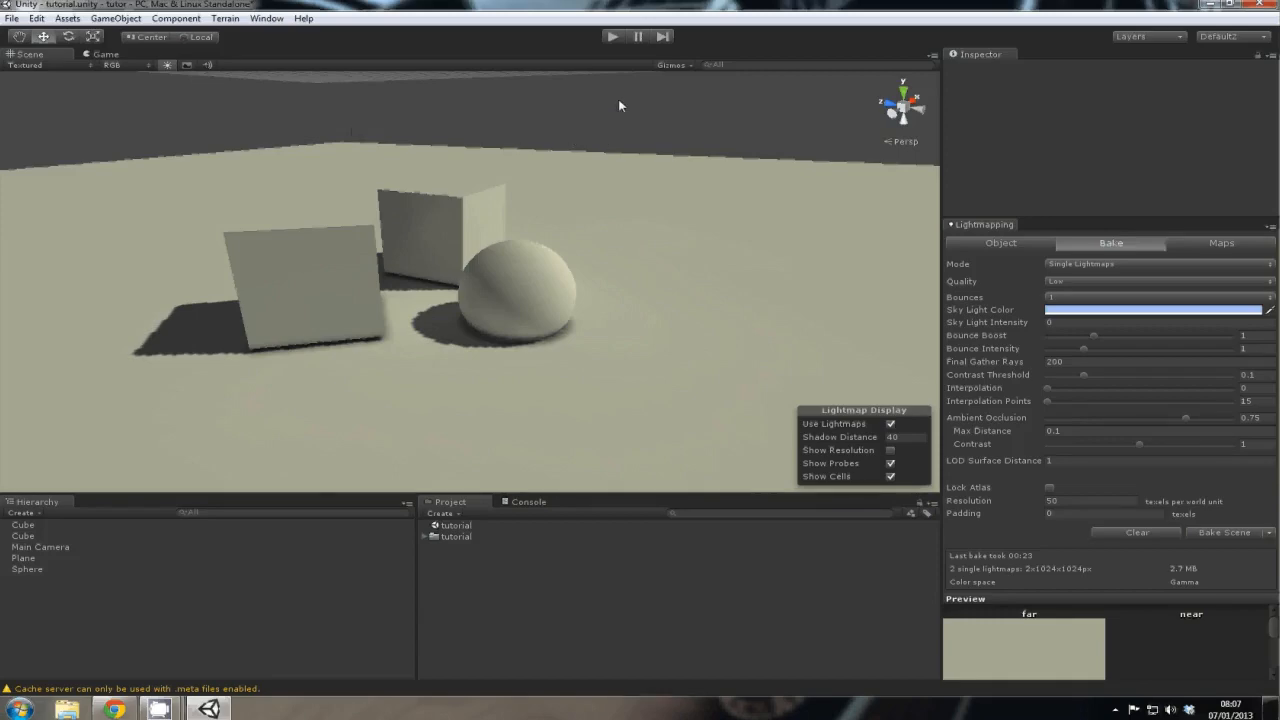